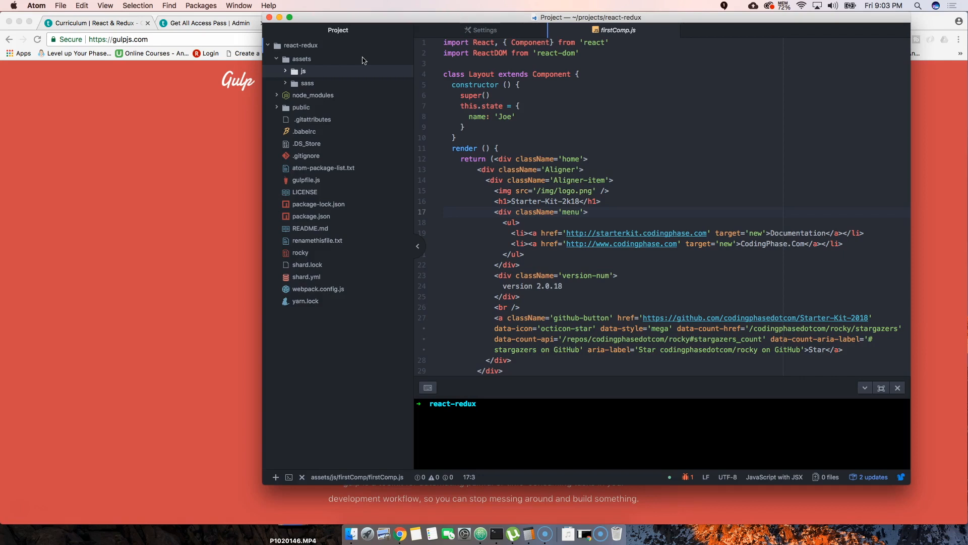
Step: Show the installed terminal package settings, then close the Settings view
click(302, 59)
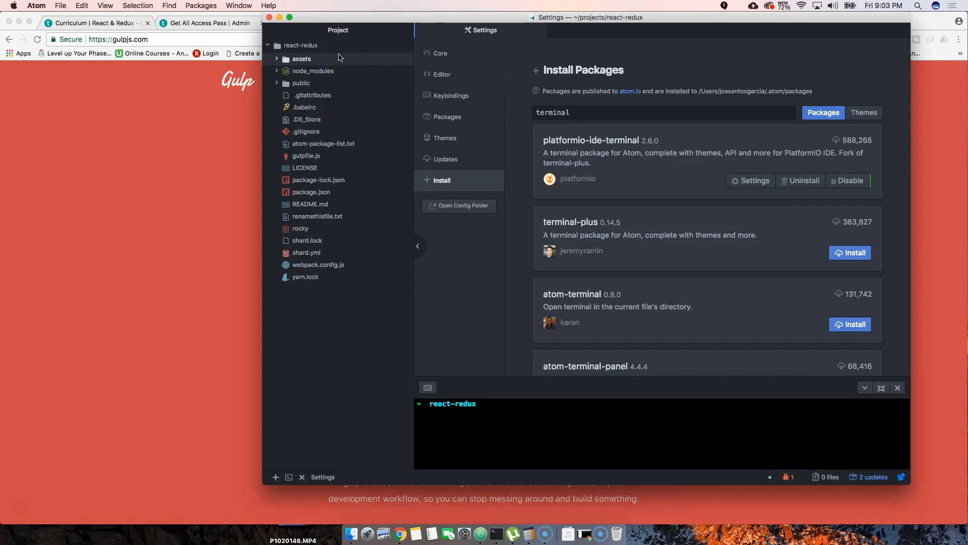
click(301, 476)
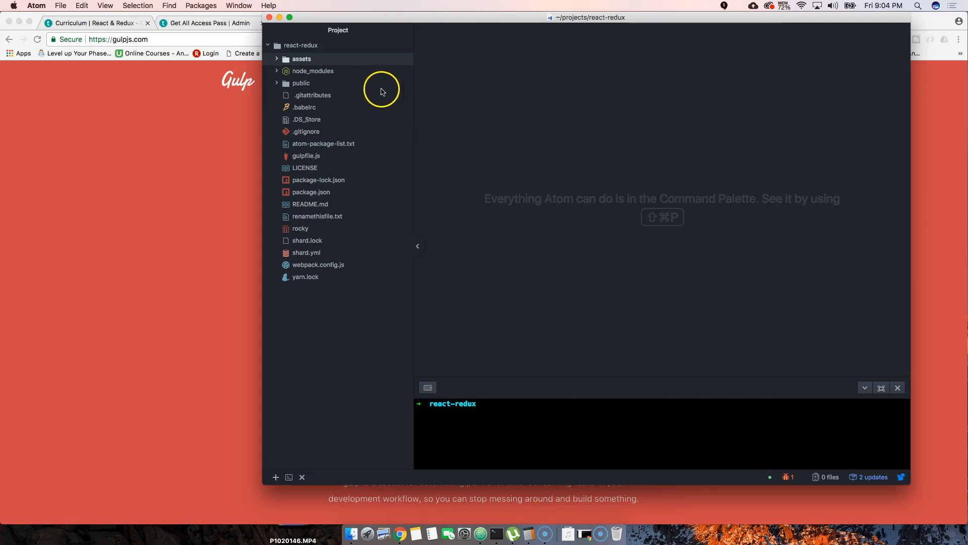
mouse_move(327, 71)
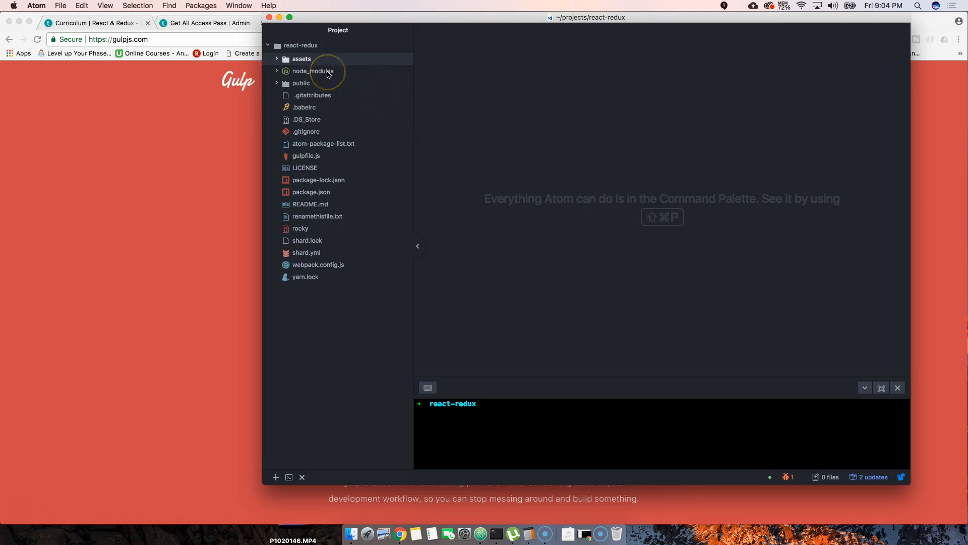
Step: Reveal assets/js/firstComp in the tree and bring firstComp.js into the editor
click(302, 59)
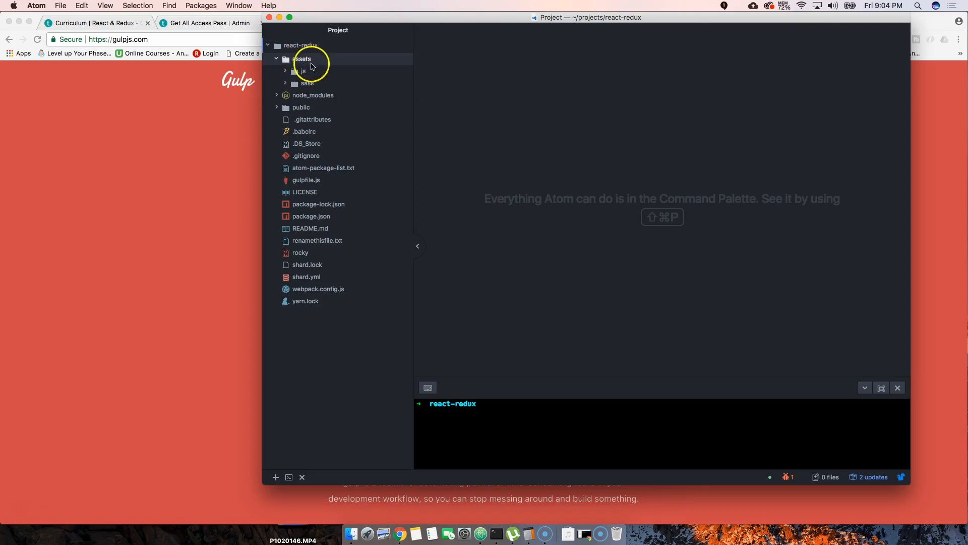
click(303, 71)
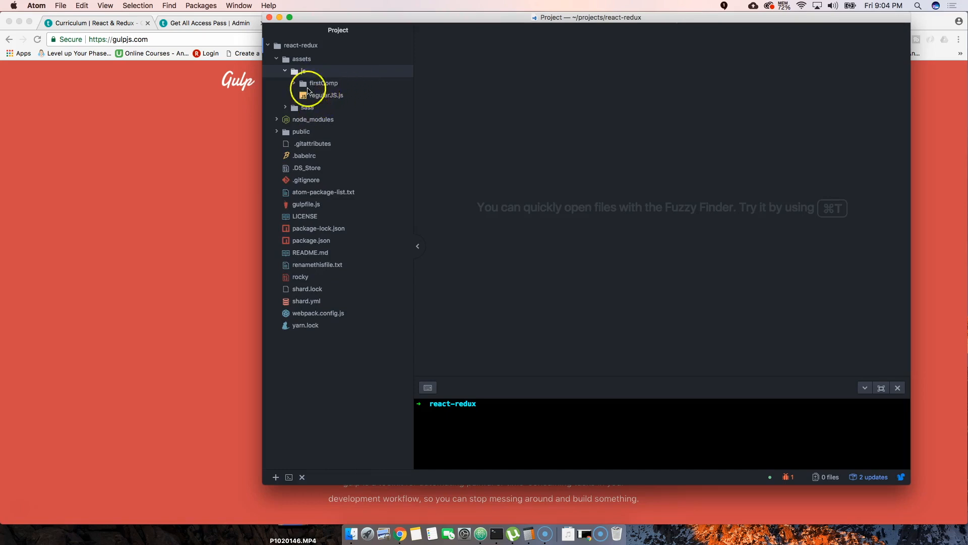
click(301, 70)
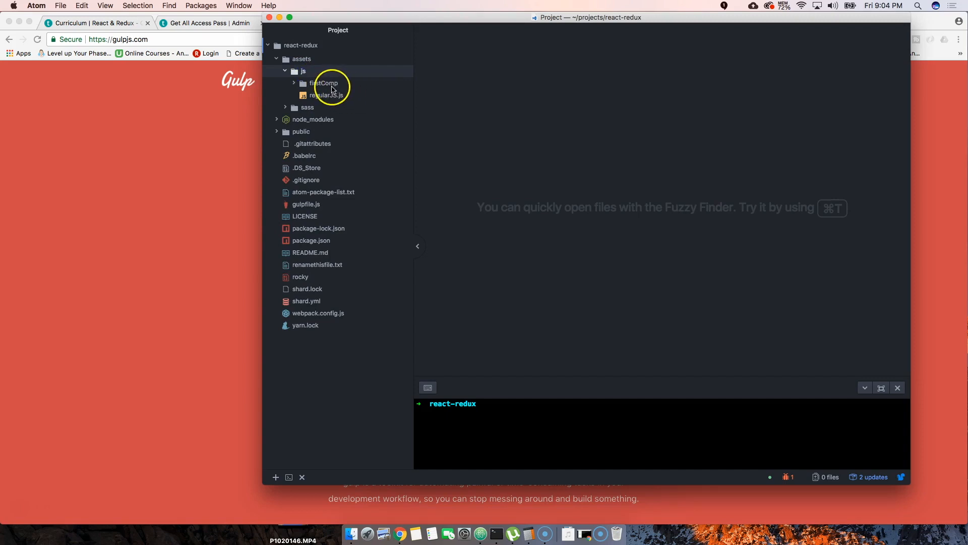
click(323, 83)
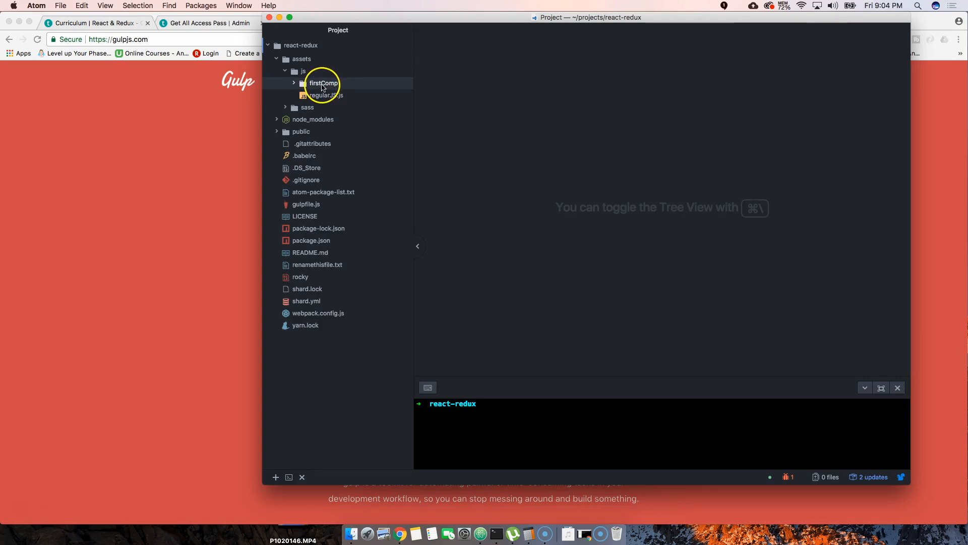
click(323, 83)
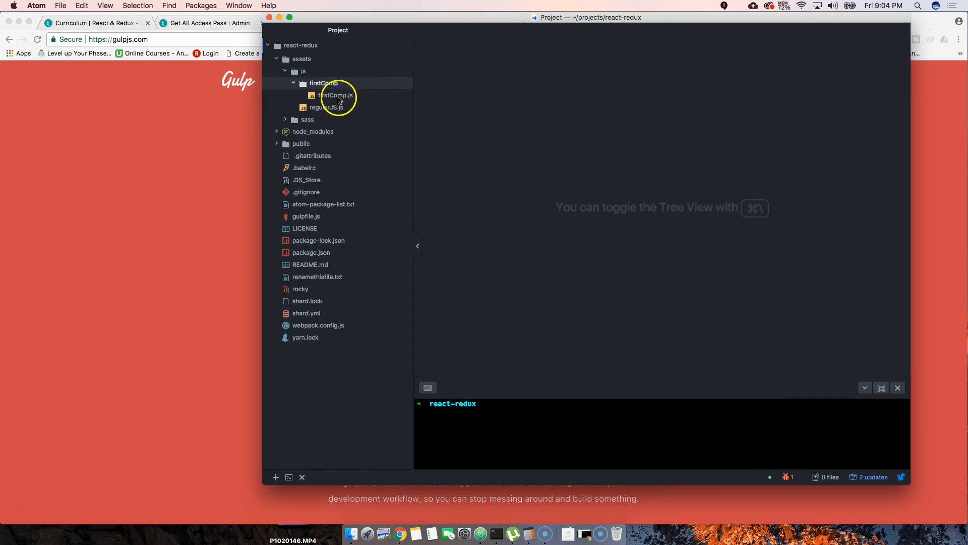
mouse_move(336, 95)
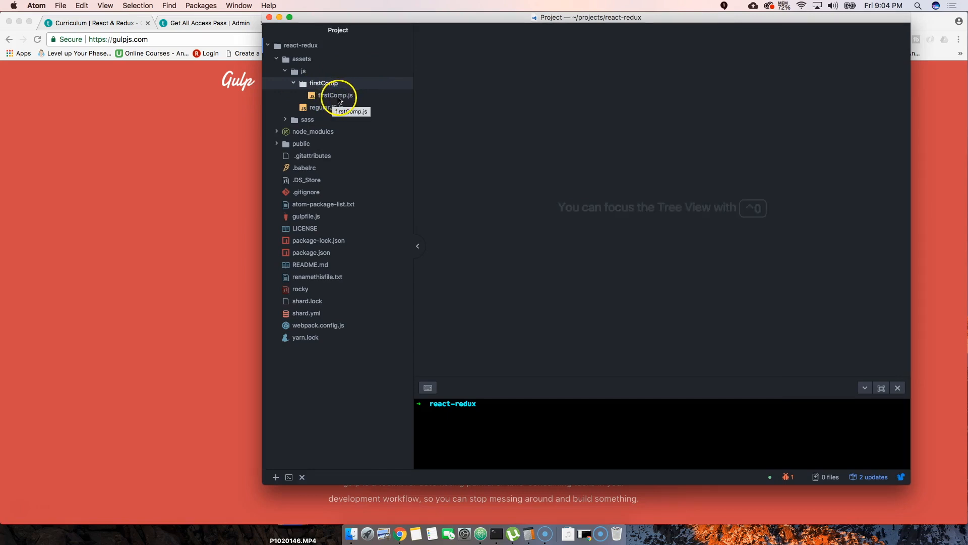
click(334, 95)
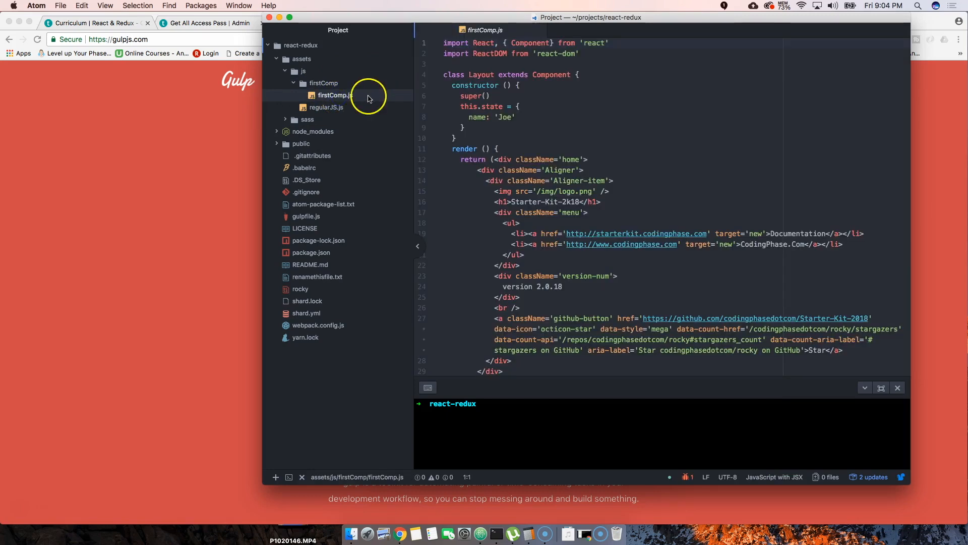
mouse_move(499, 132)
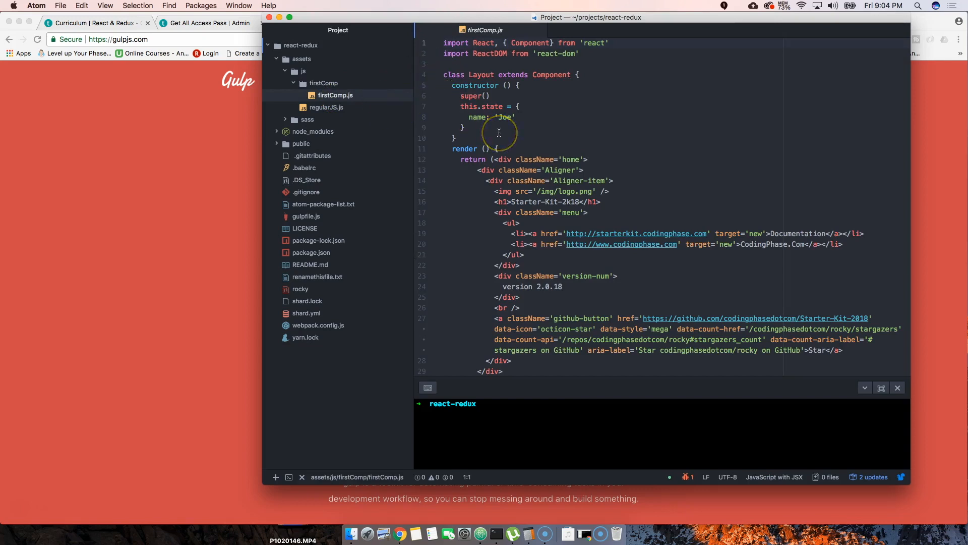
mouse_move(499, 132)
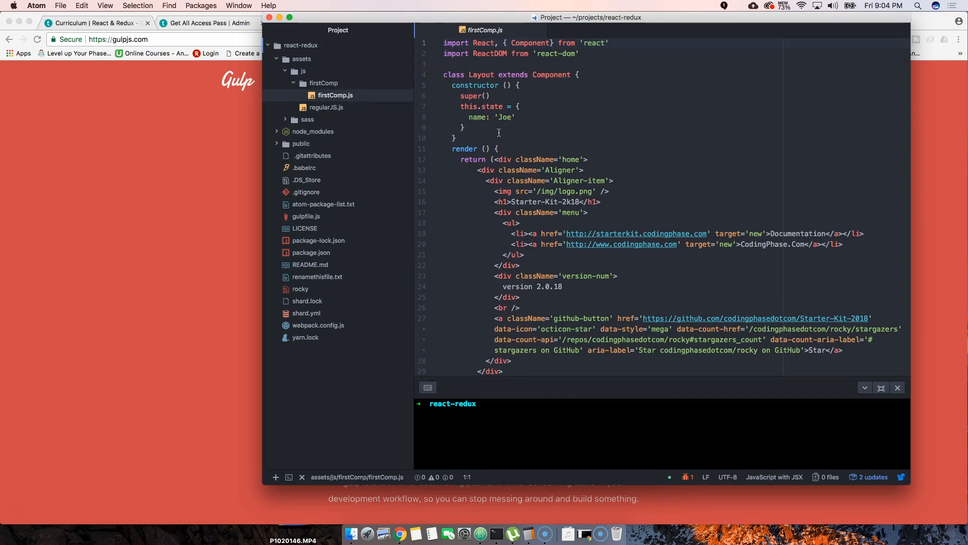
click(321, 83)
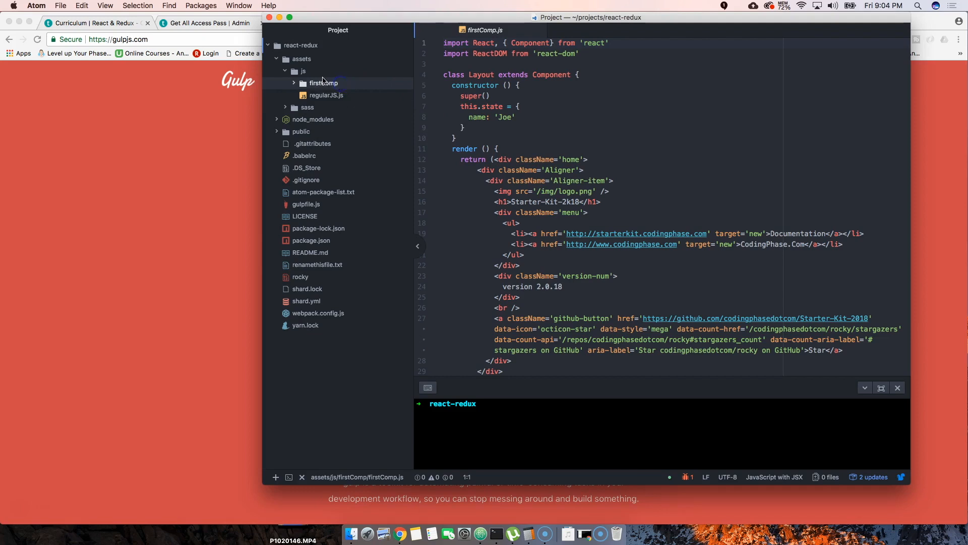
click(306, 82)
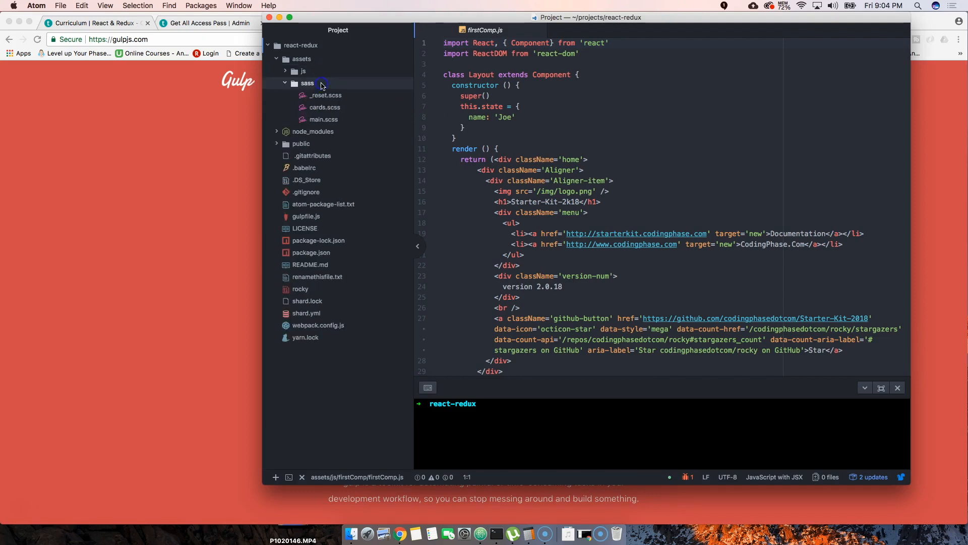
mouse_move(345, 119)
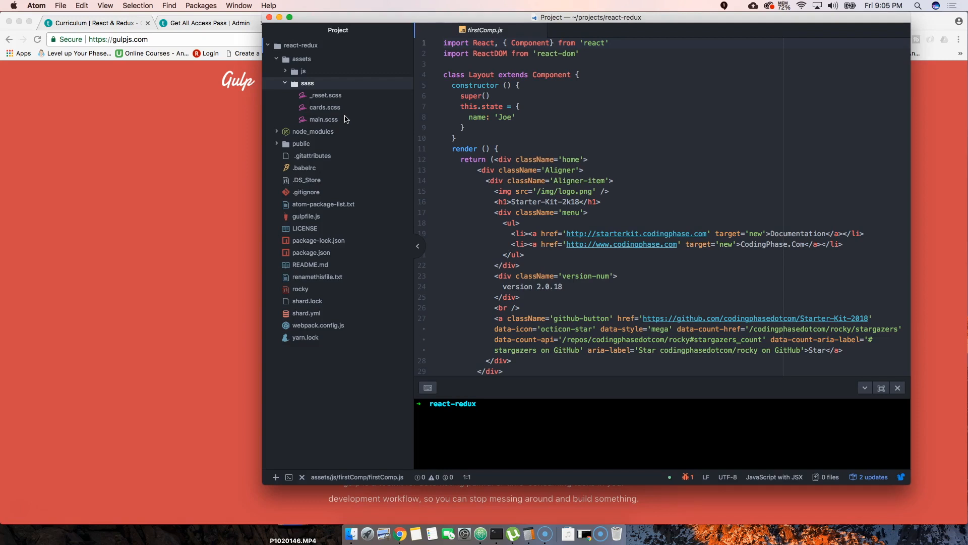
click(301, 58)
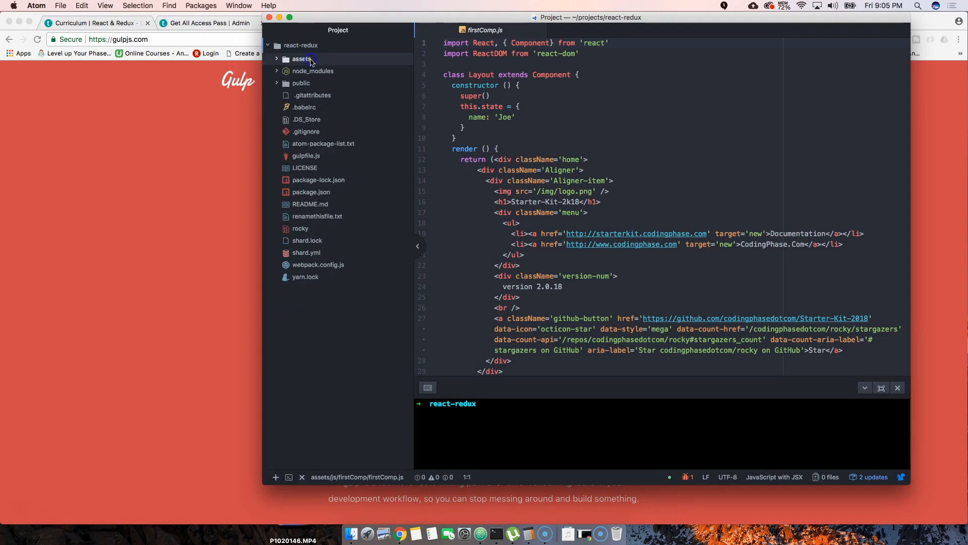
mouse_move(312, 77)
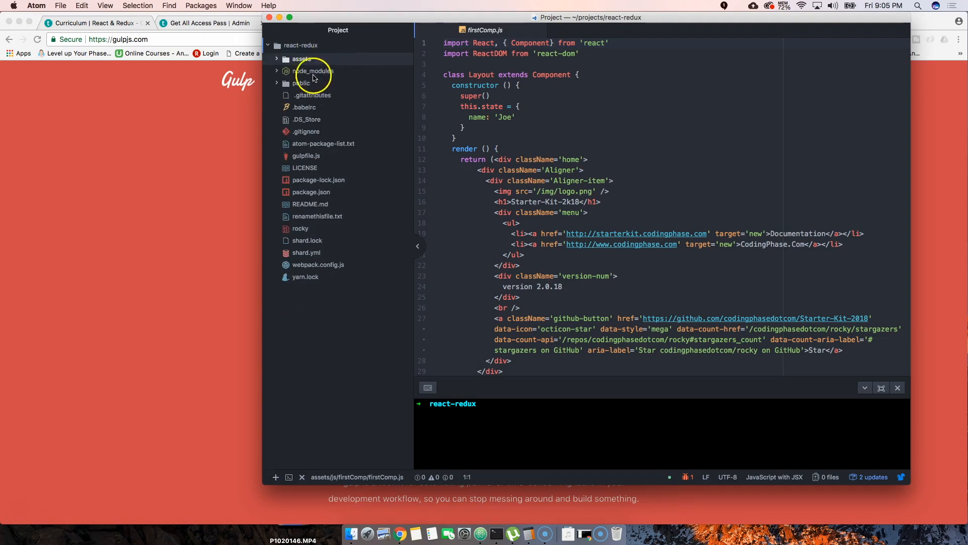
click(315, 71)
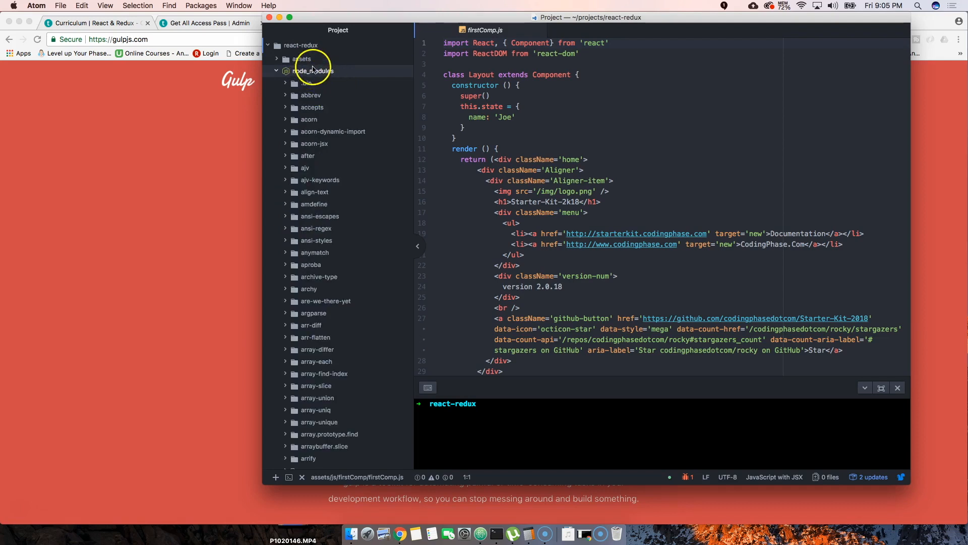
scroll(down, 3)
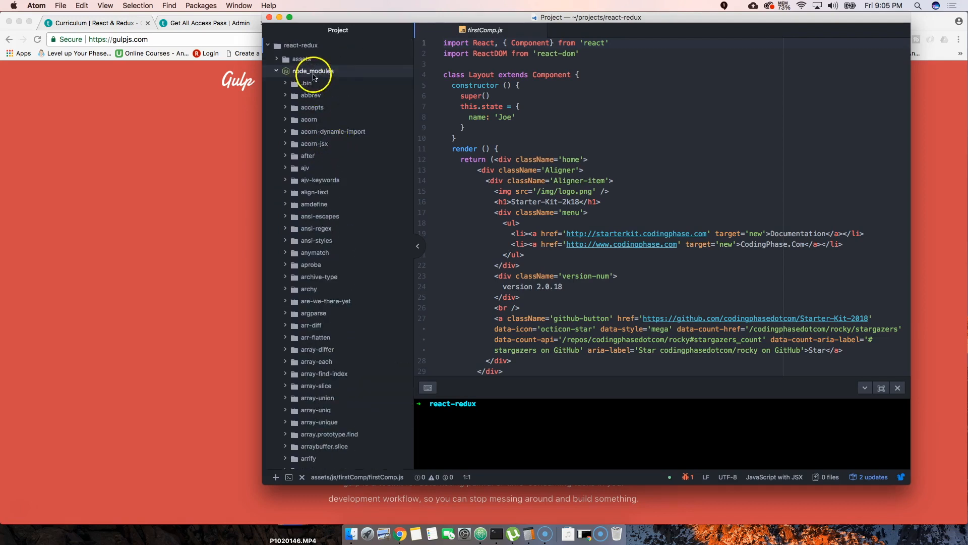
scroll(down, 3)
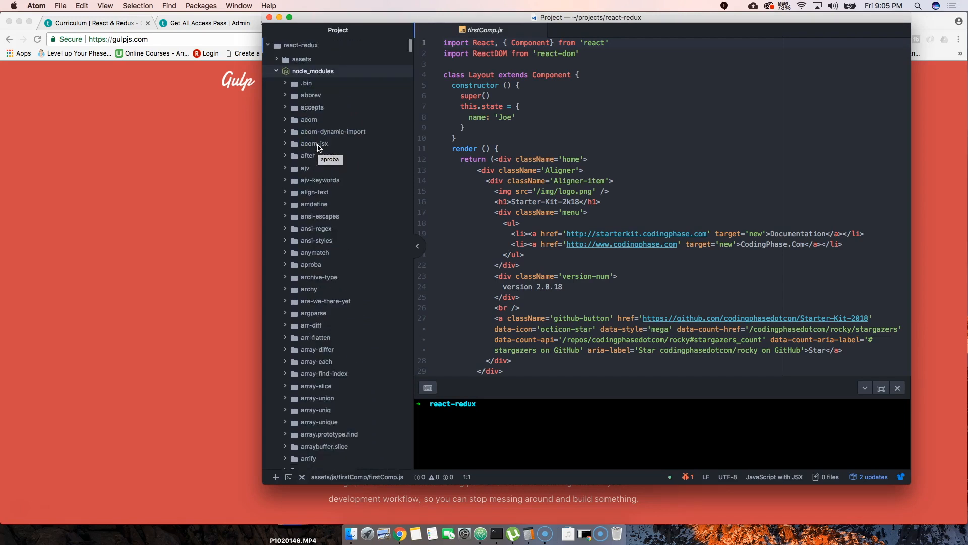
click(313, 71)
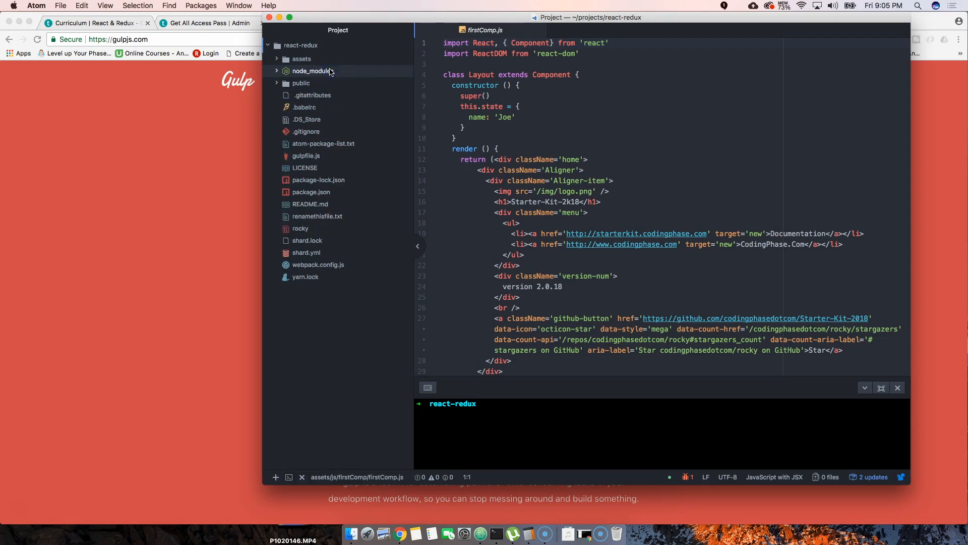
click(312, 70)
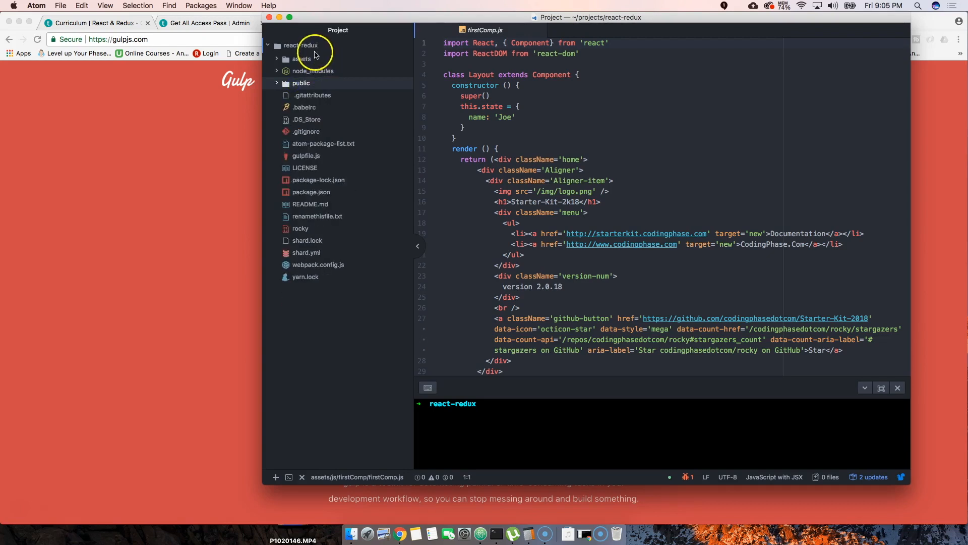
mouse_move(305, 99)
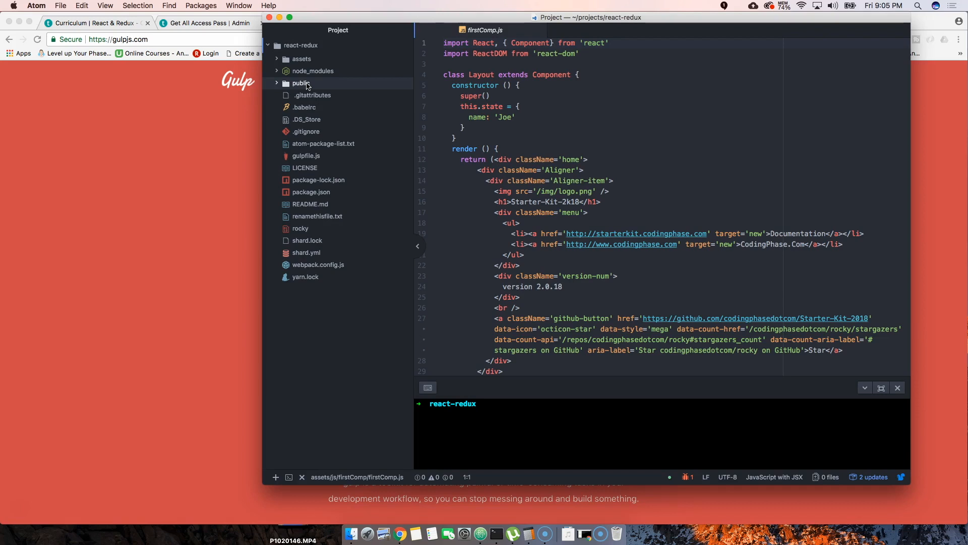
Step: Expand the public folder and peek inside its css and js subfolders
click(301, 83)
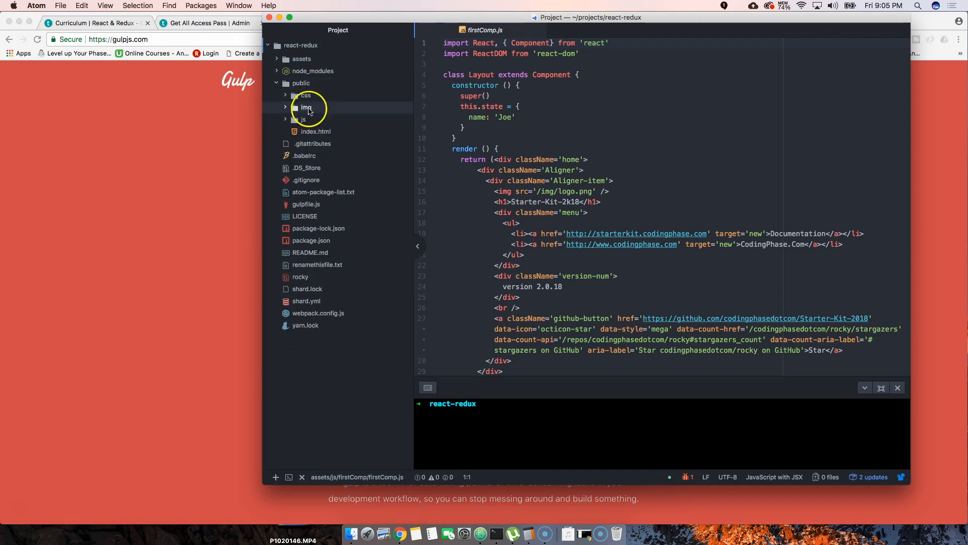
click(303, 95)
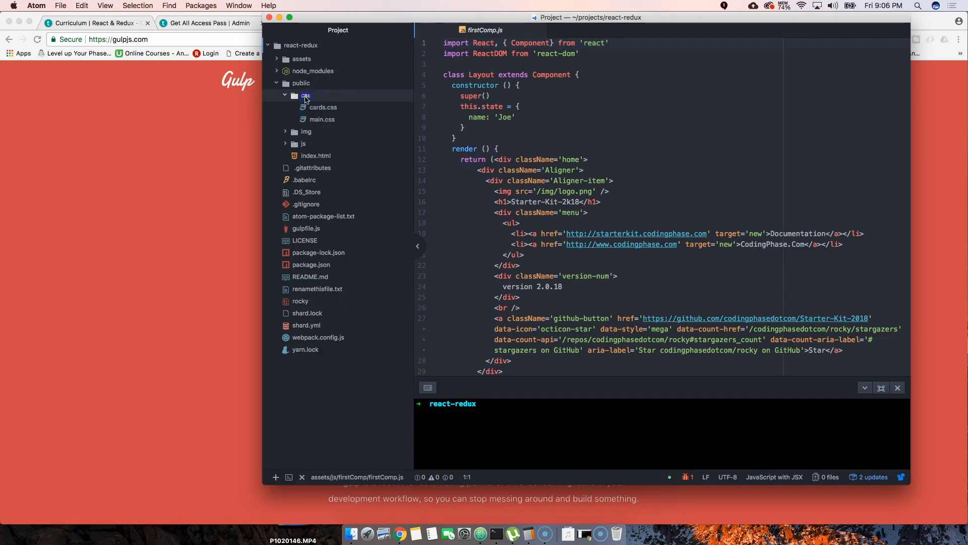
click(304, 95)
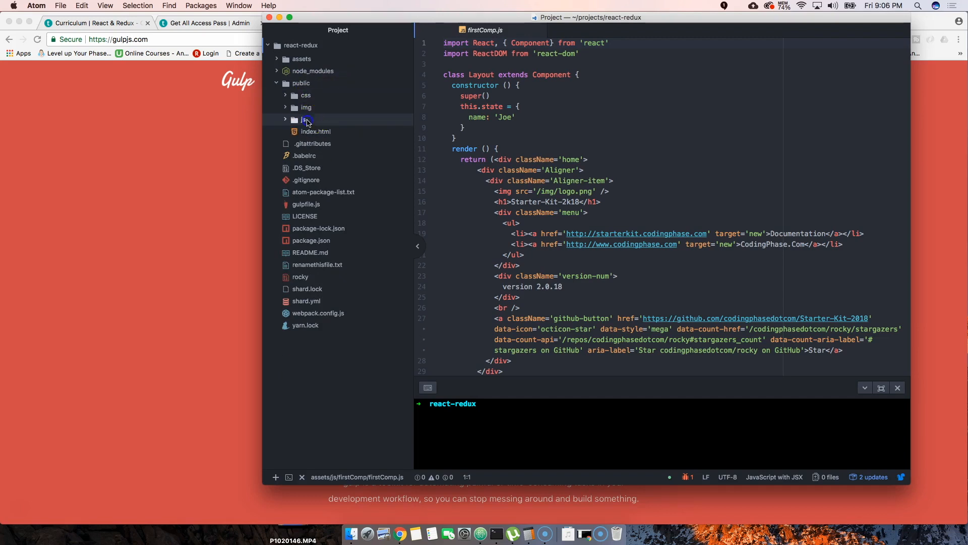
click(304, 119)
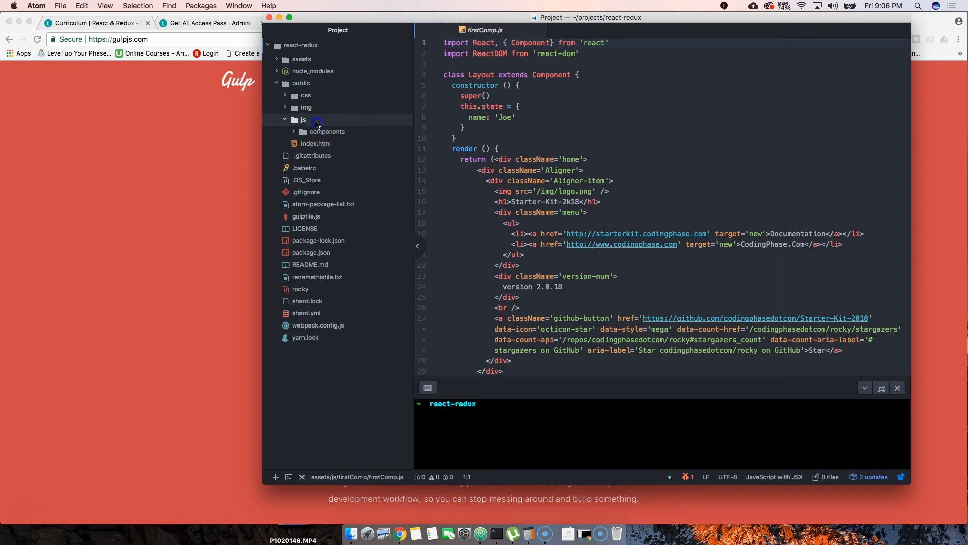
click(303, 119)
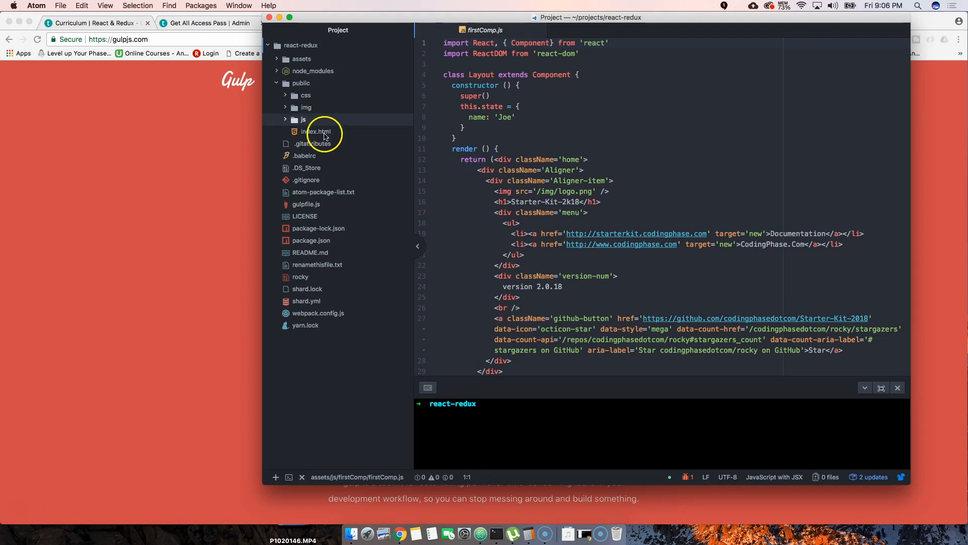
Step: Load public/index.html in the editor and collapse the public folder again
click(316, 131)
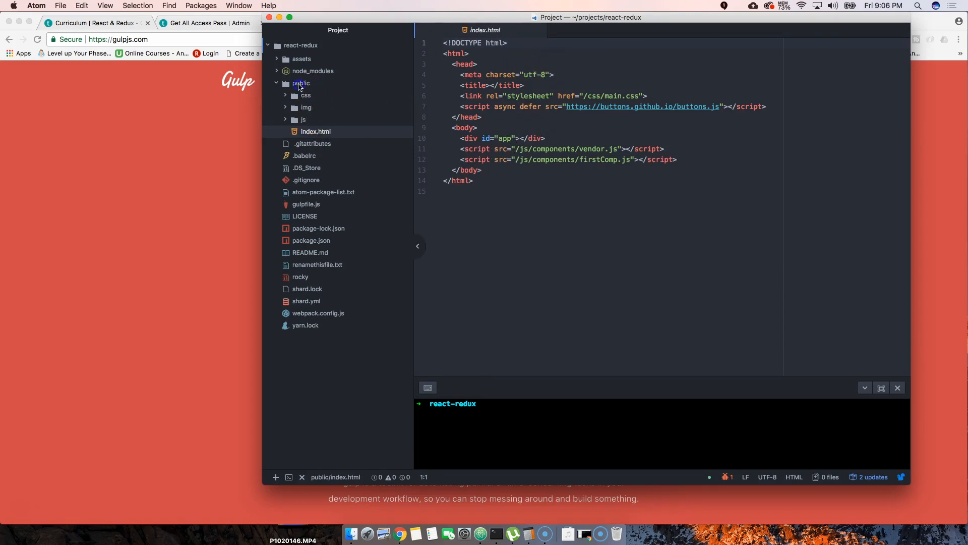
click(301, 82)
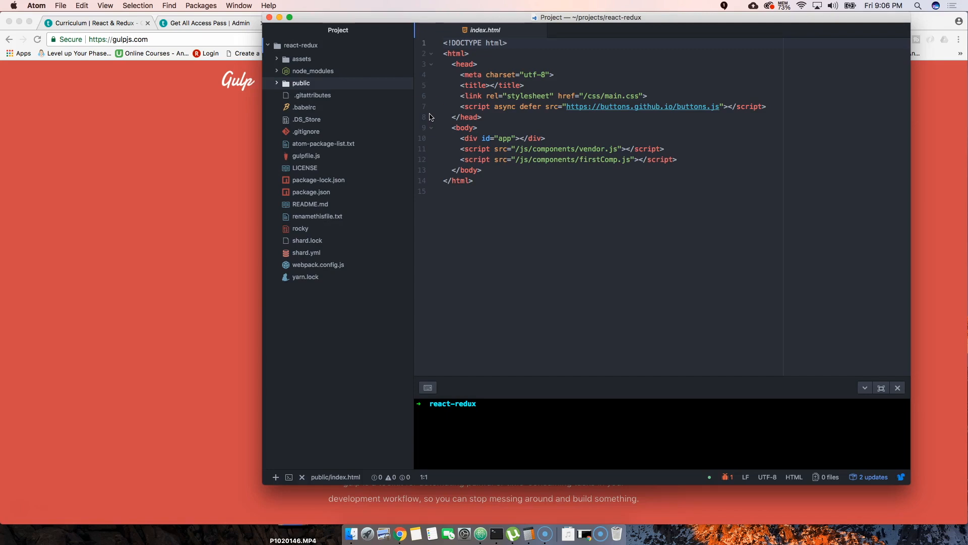
Step: Review gulpfile.js tasks for styles, webpack and browser-sync
click(306, 156)
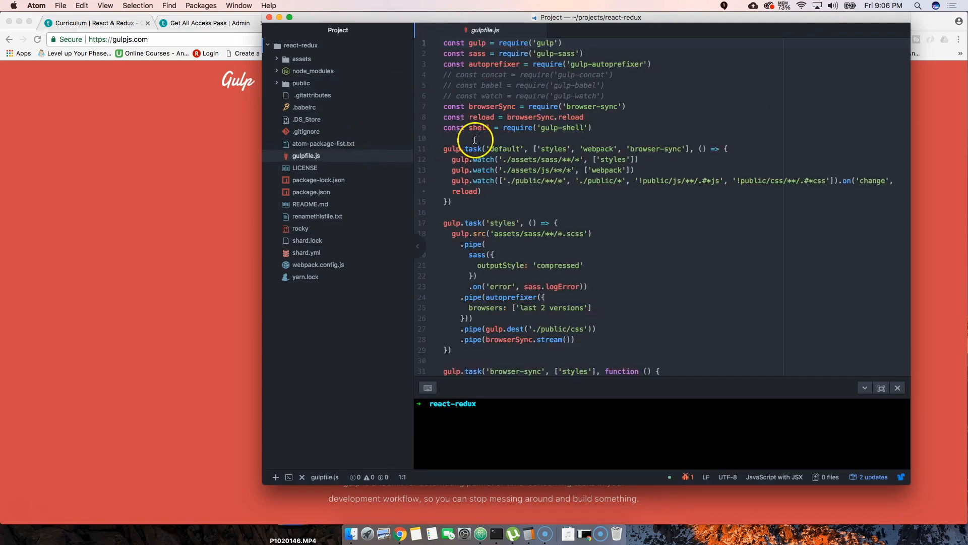
scroll(down, 3)
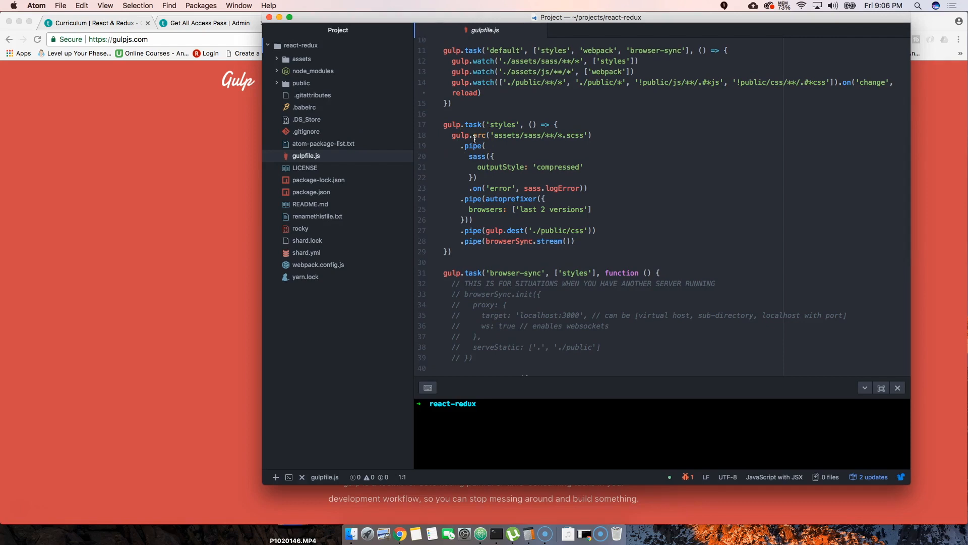
scroll(down, 3)
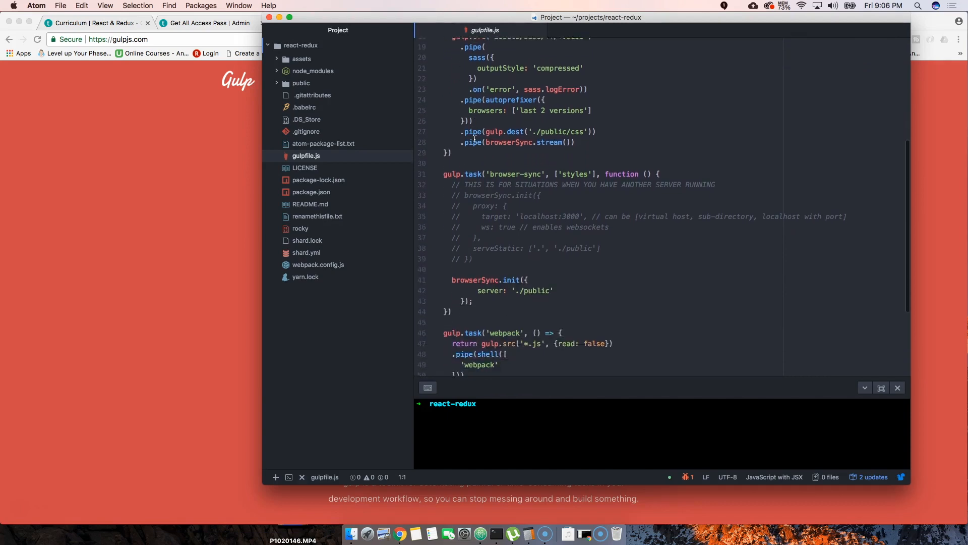
scroll(down, 3)
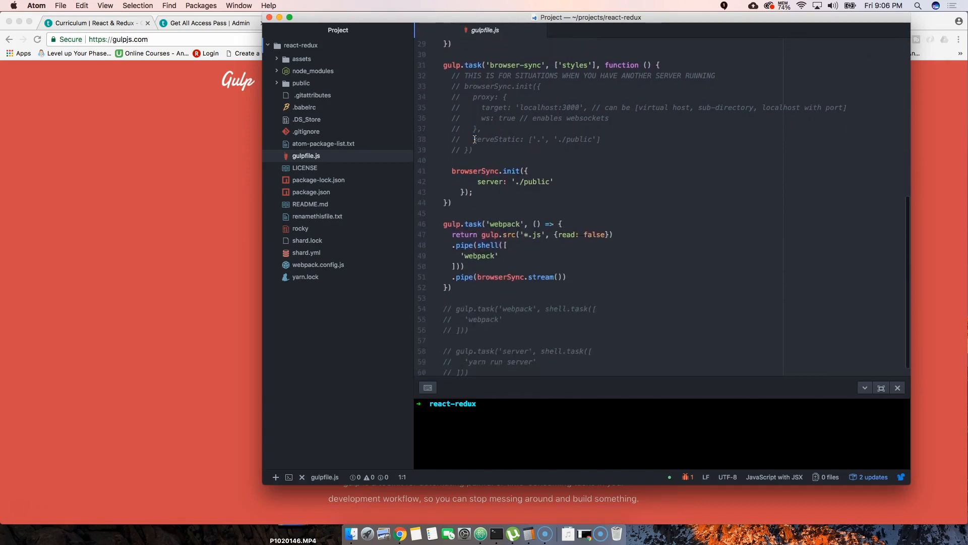
scroll(up, 3)
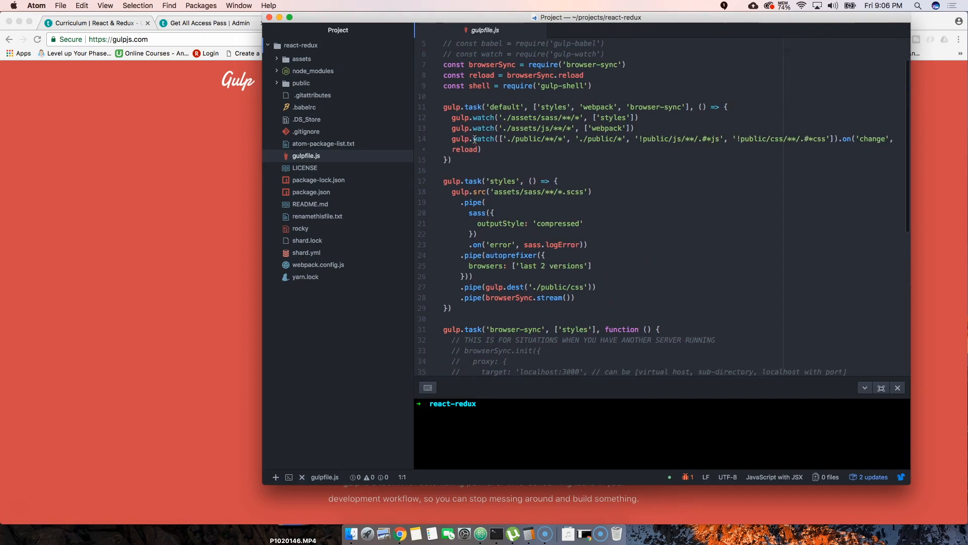
scroll(up, 3)
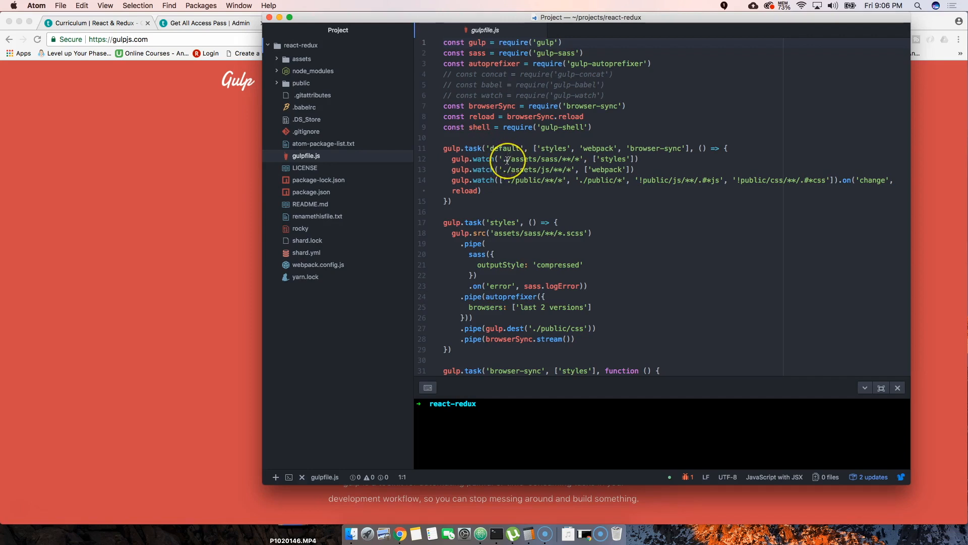
mouse_move(506, 160)
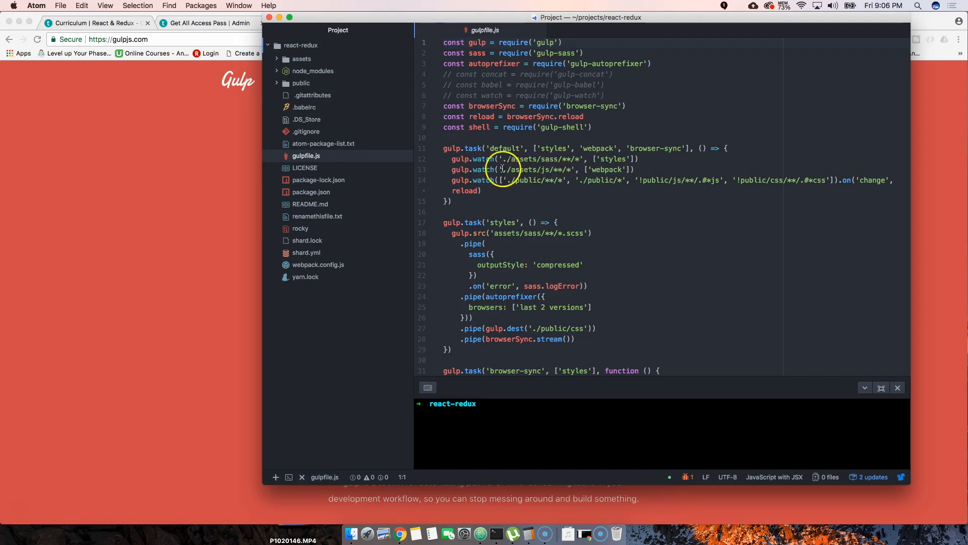
click(518, 159)
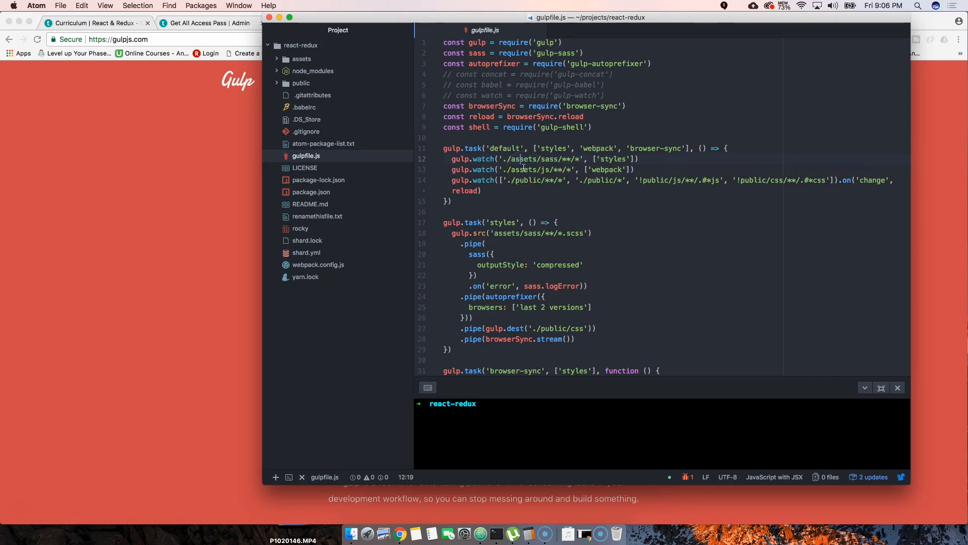
Step: Expand assets/js down to the firstComp component file
click(302, 58)
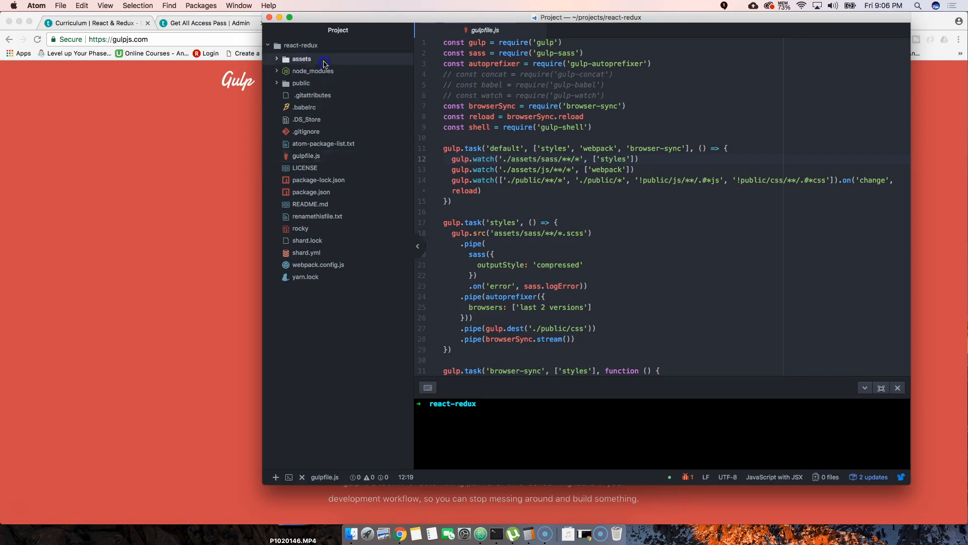
click(302, 58)
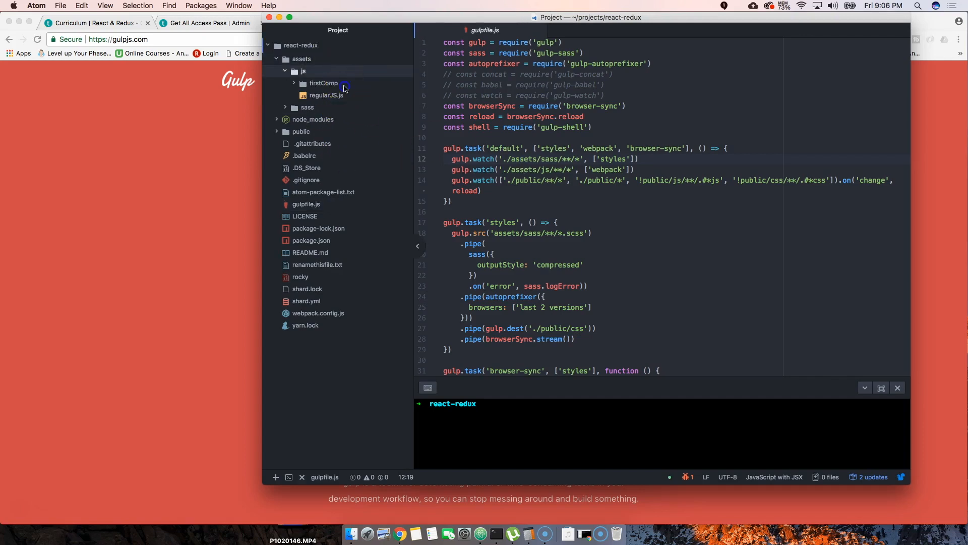
click(323, 82)
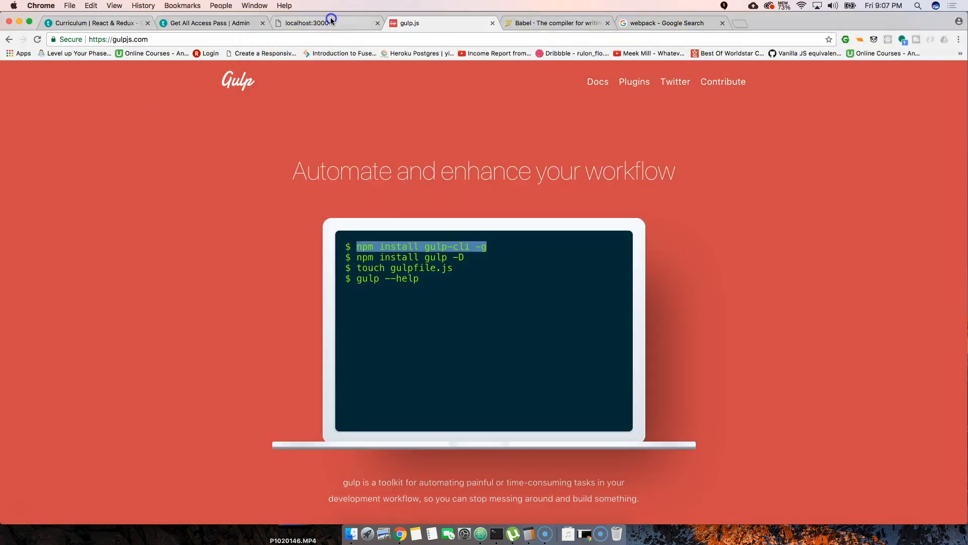
Step: View the running Starter-Kit page at localhost:3000 and the terminal running the watch build
click(320, 23)
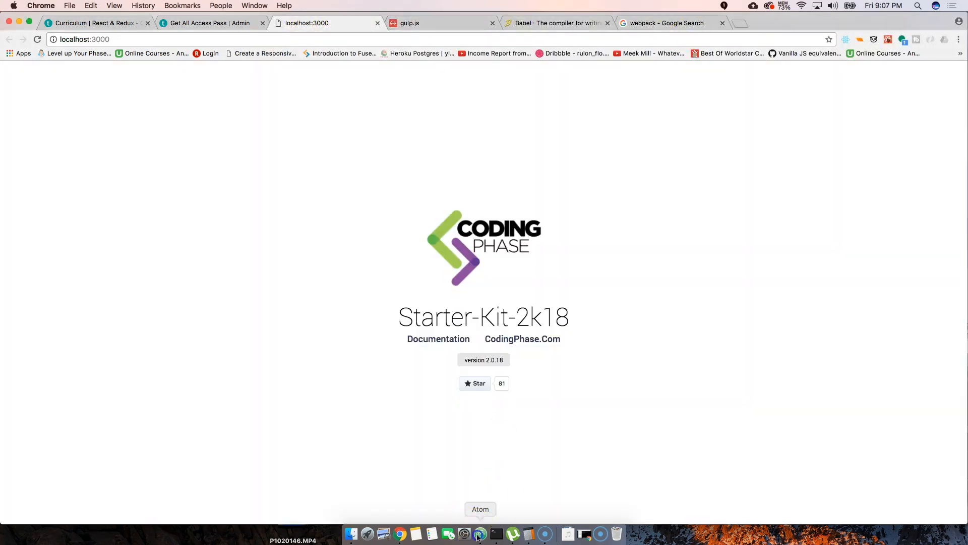
click(478, 532)
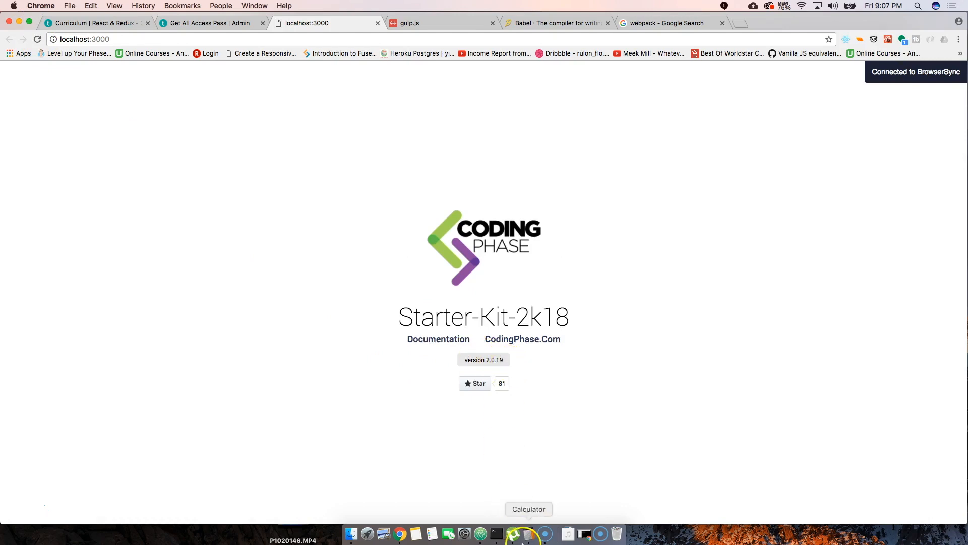
click(519, 532)
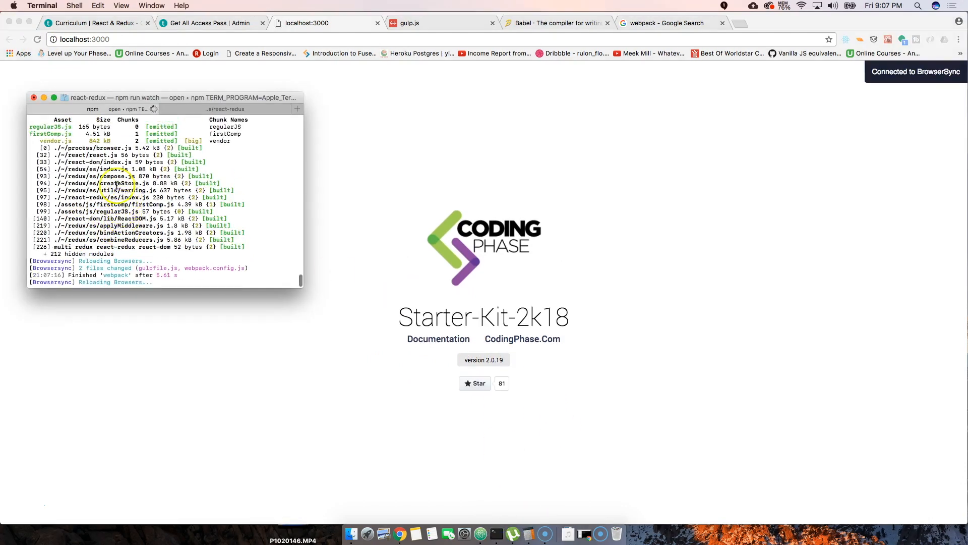
mouse_move(480, 533)
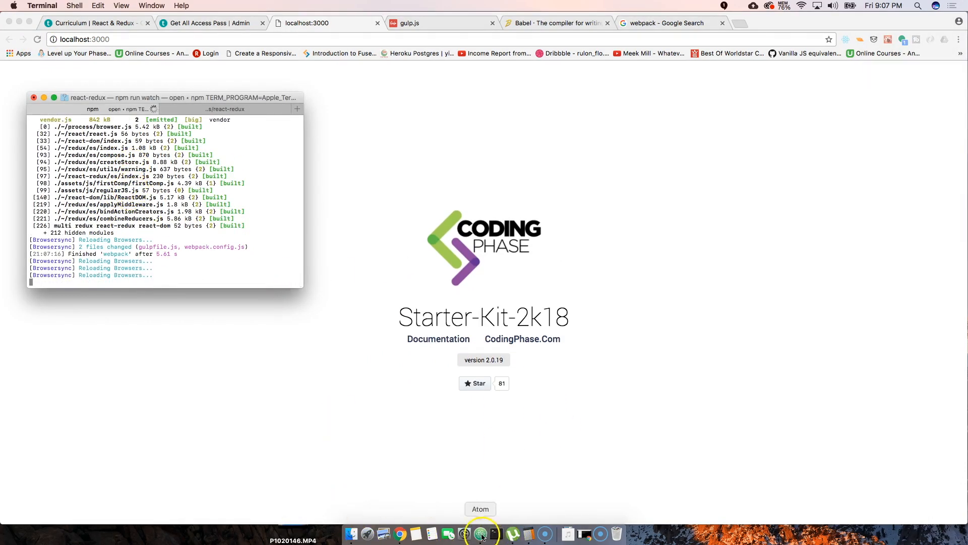
Step: Back in firstComp.js, change the version text to 2.0.20
click(480, 532)
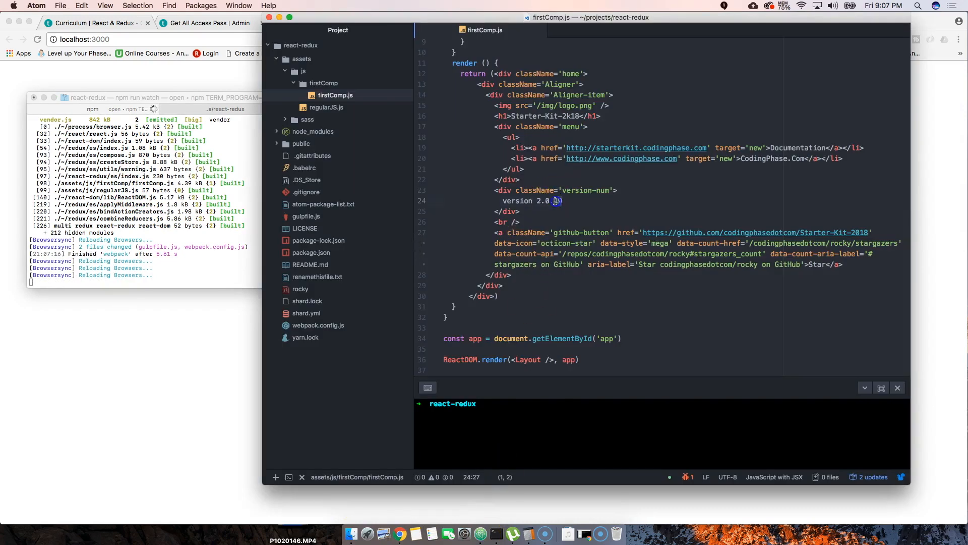
text(0)
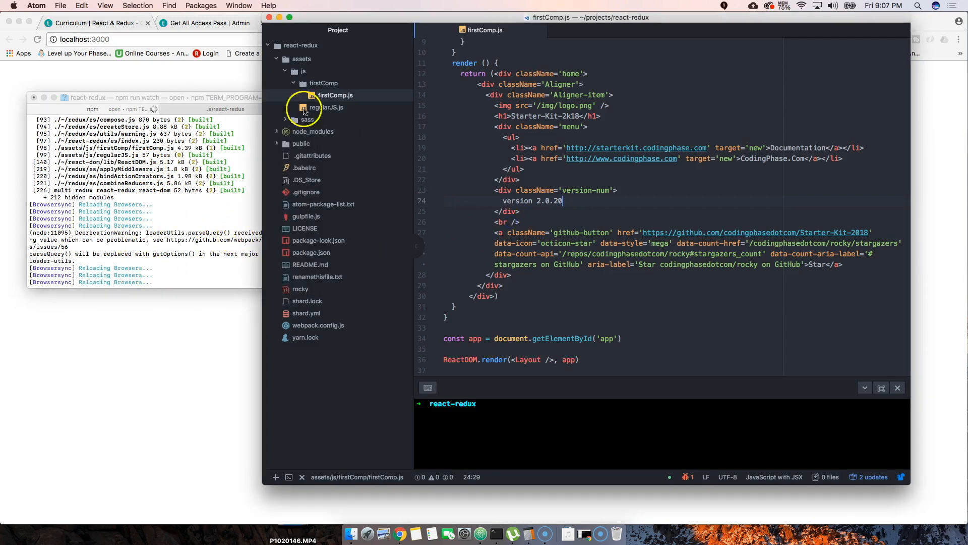
Step: Glance at the .babelrc presets, then bring the browser with the reloaded localhost:3000 page forward
click(295, 83)
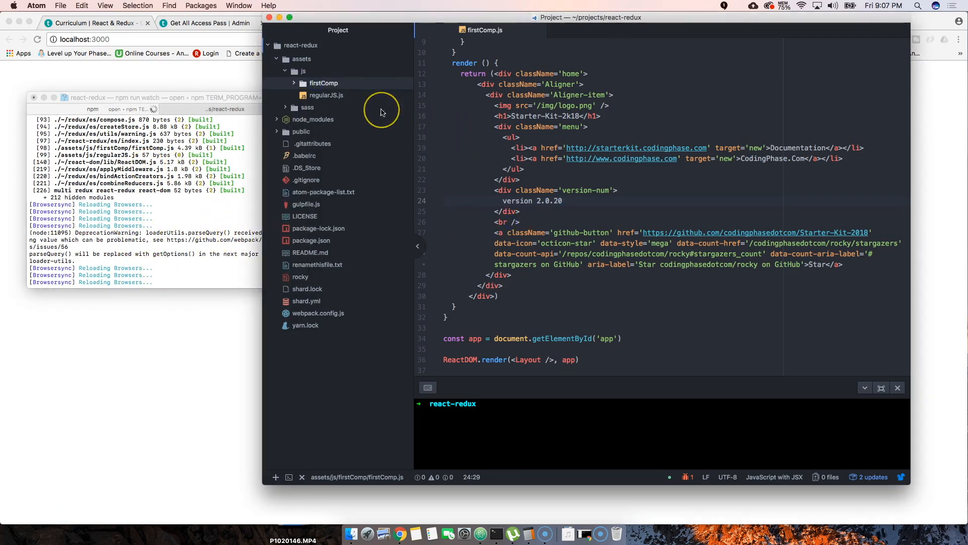
mouse_move(382, 111)
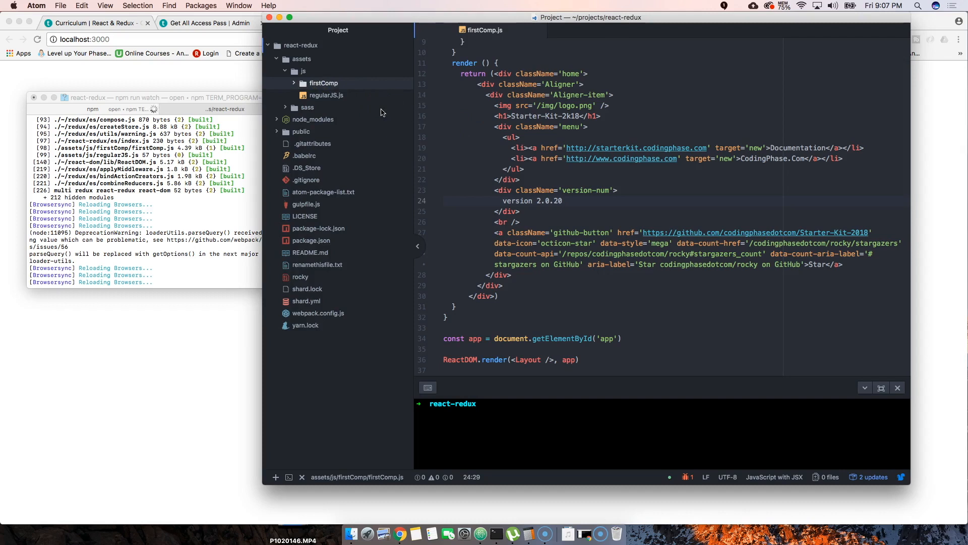
mouse_move(346, 208)
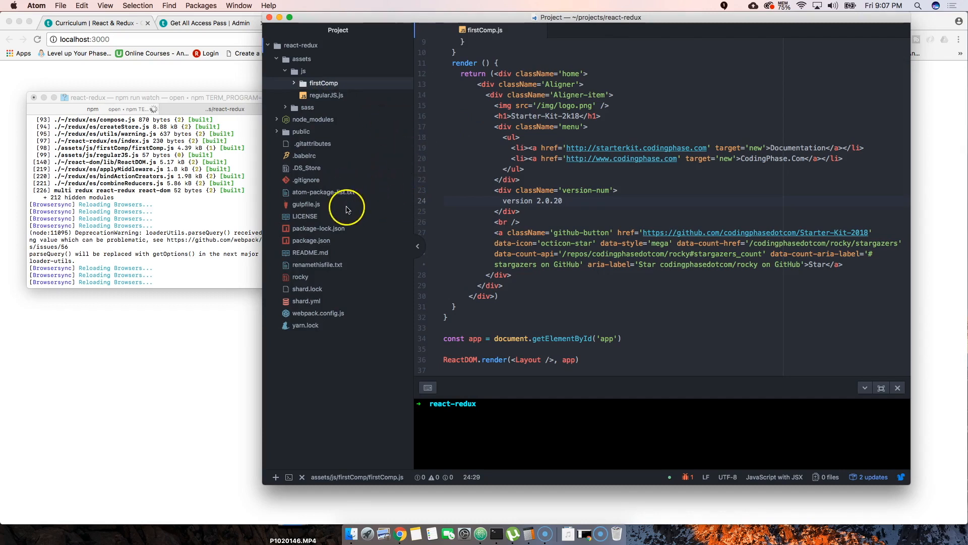
mouse_move(321, 317)
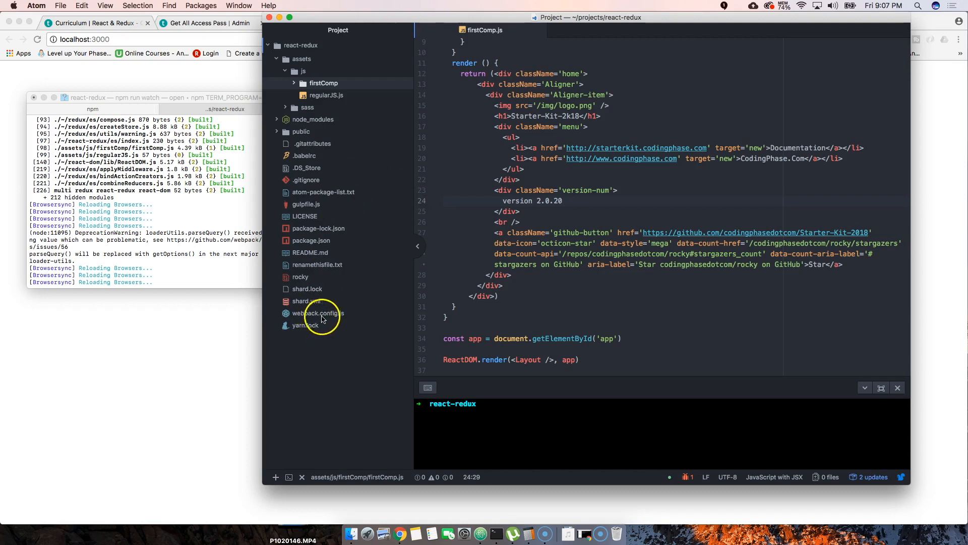
mouse_move(339, 320)
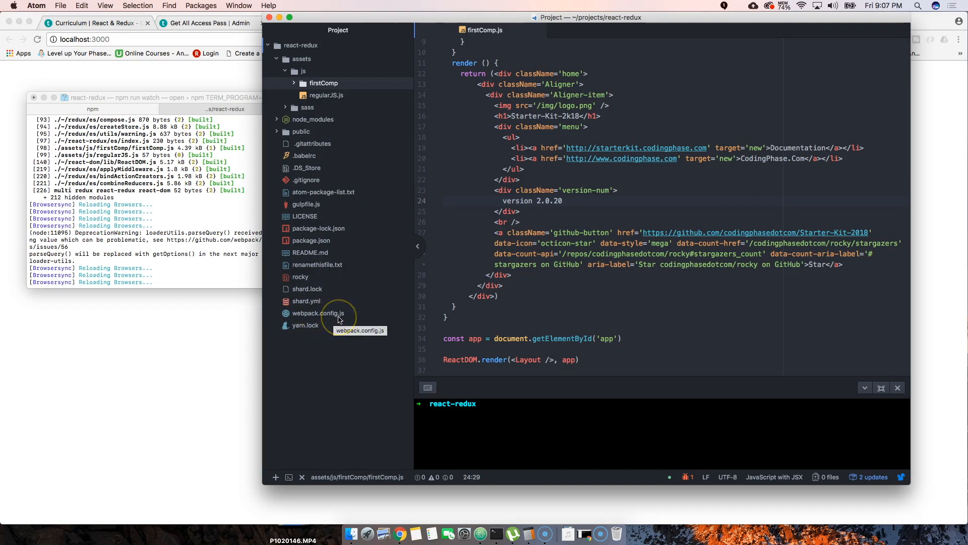
mouse_move(317, 313)
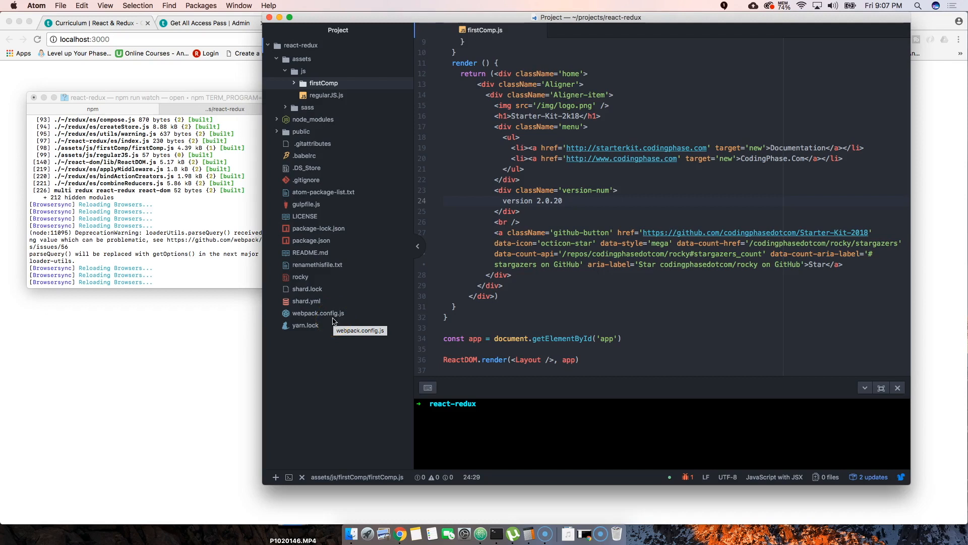
mouse_move(436, 194)
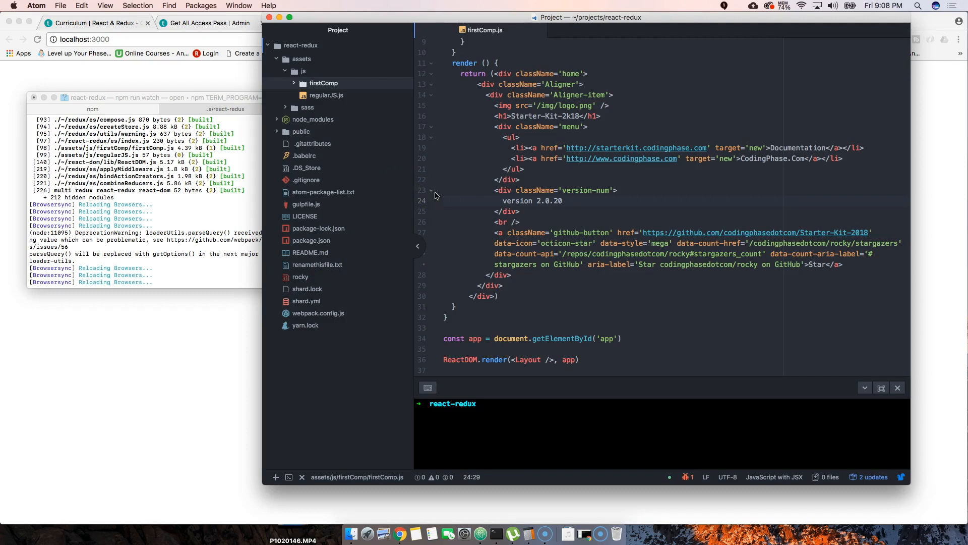
mouse_move(340, 315)
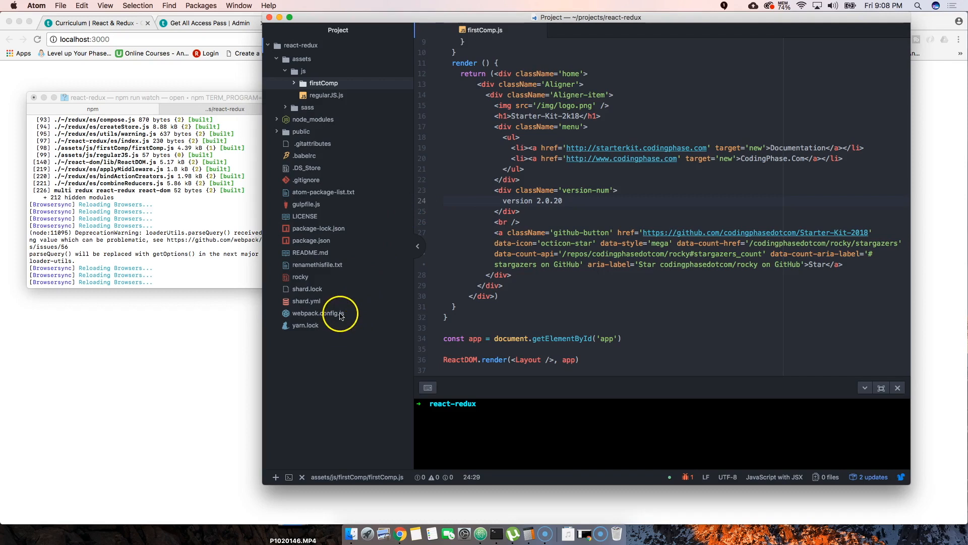
mouse_move(318, 313)
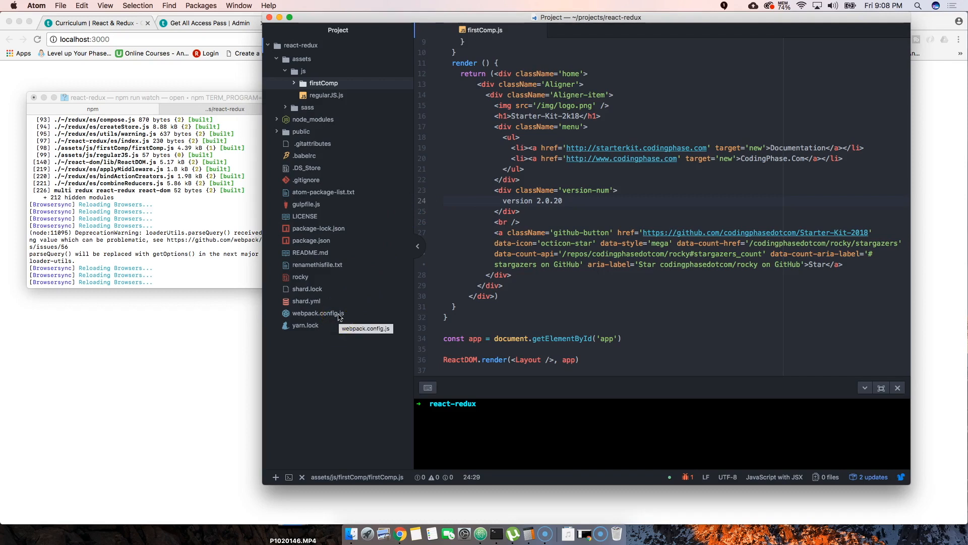
mouse_move(301, 160)
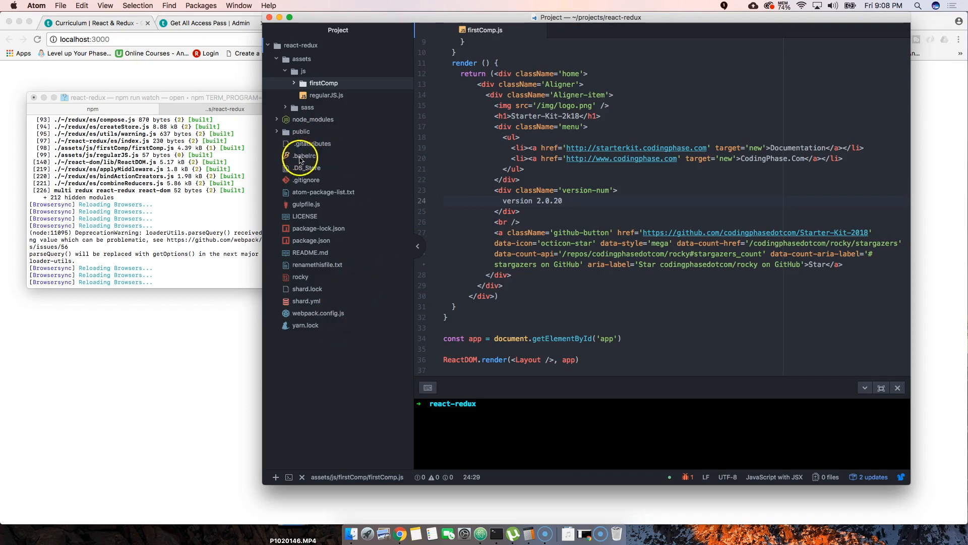
click(303, 155)
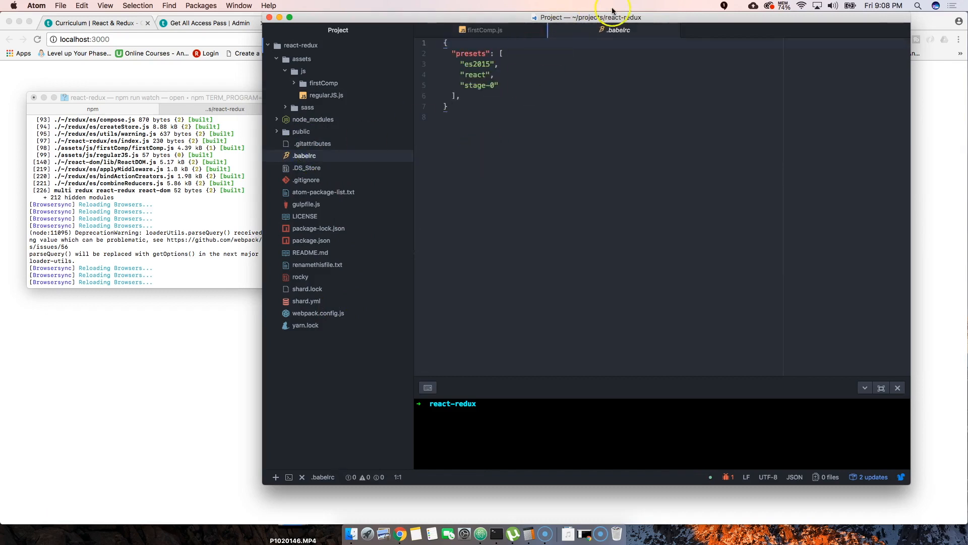
click(483, 29)
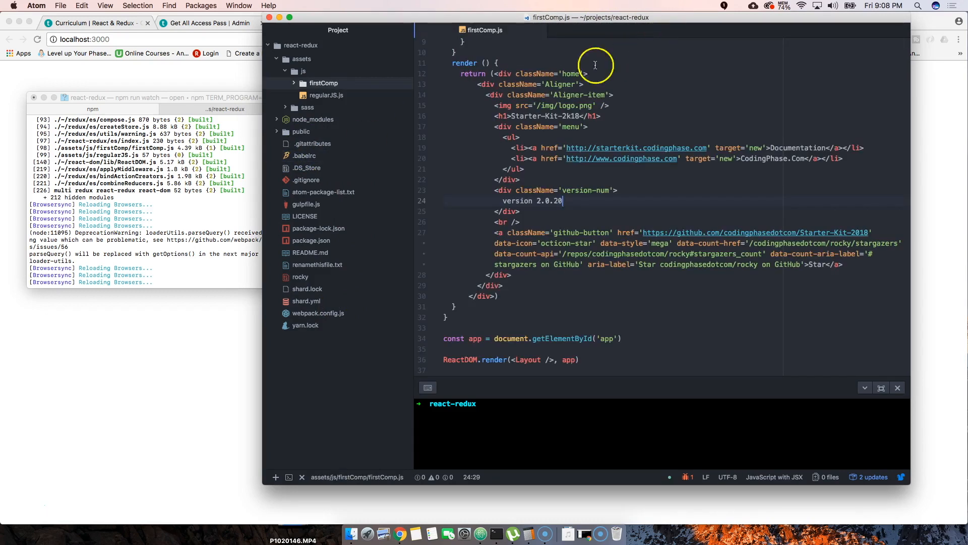
scroll(up, 3)
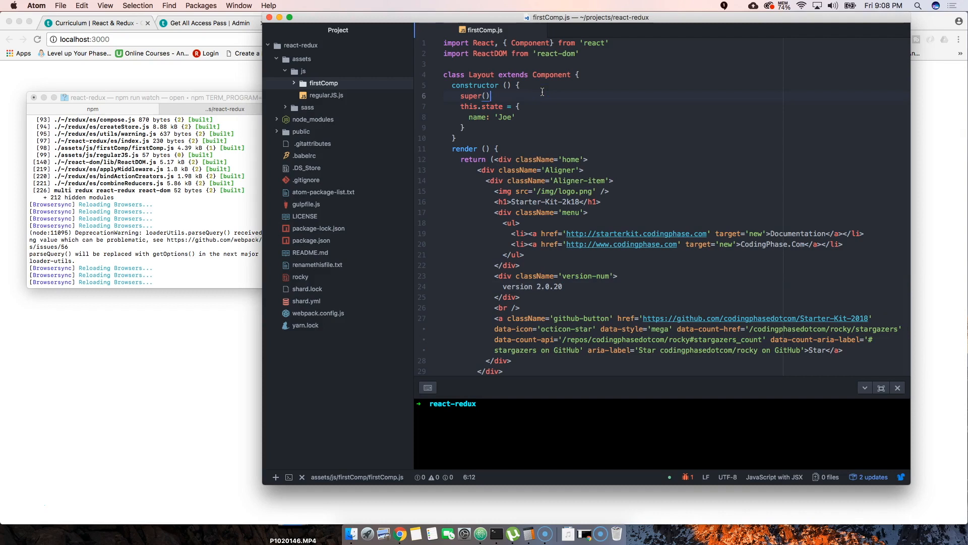
click(542, 91)
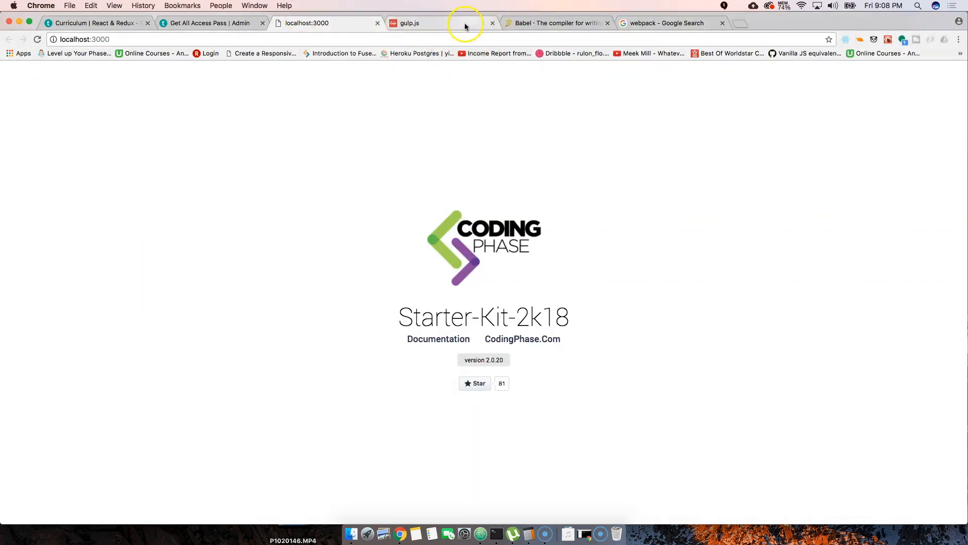
Step: Switch to the Babel website and enter its Try it out REPL playground
click(555, 23)
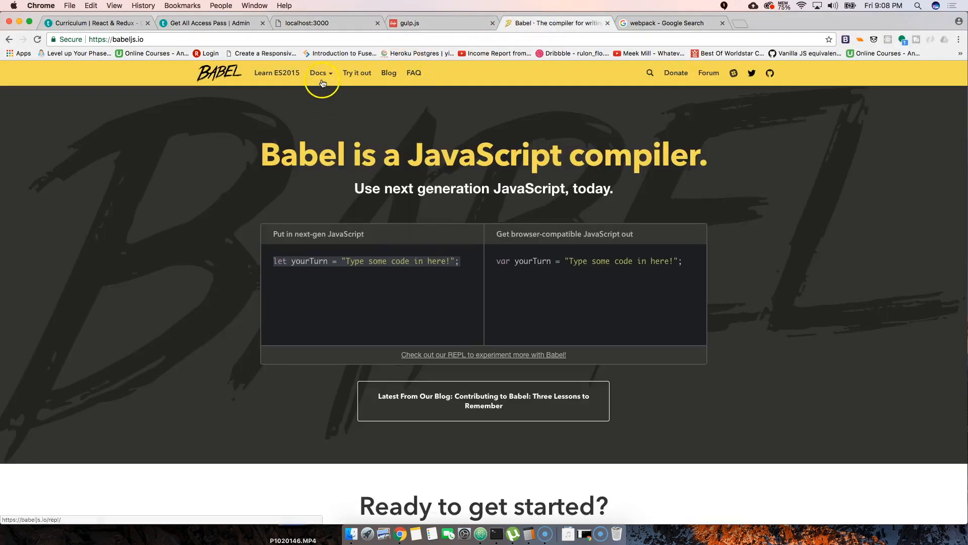
click(356, 72)
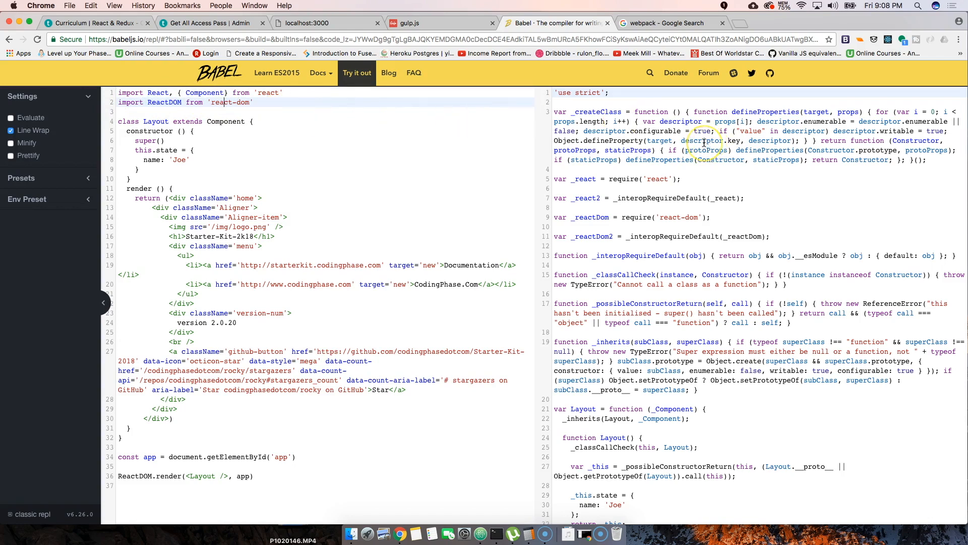
mouse_move(502, 149)
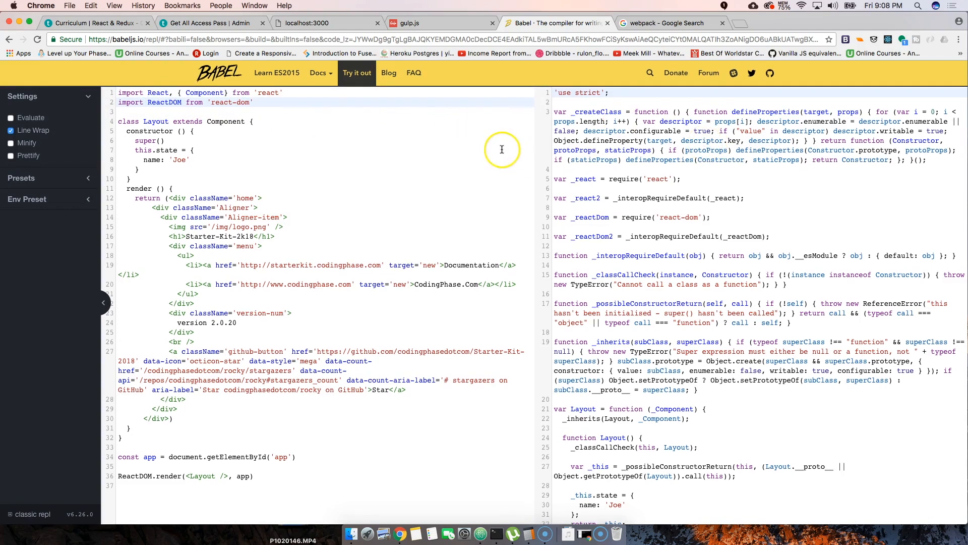
mouse_move(248, 387)
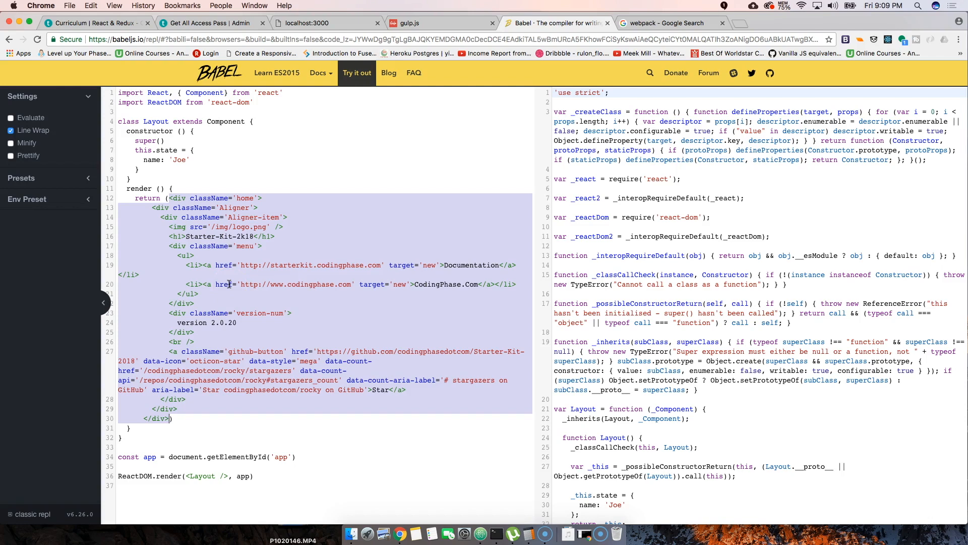
Step: Compile the Layout component JSX and scroll through its React.createElement output to ReactDOM.render
scroll(down, 3)
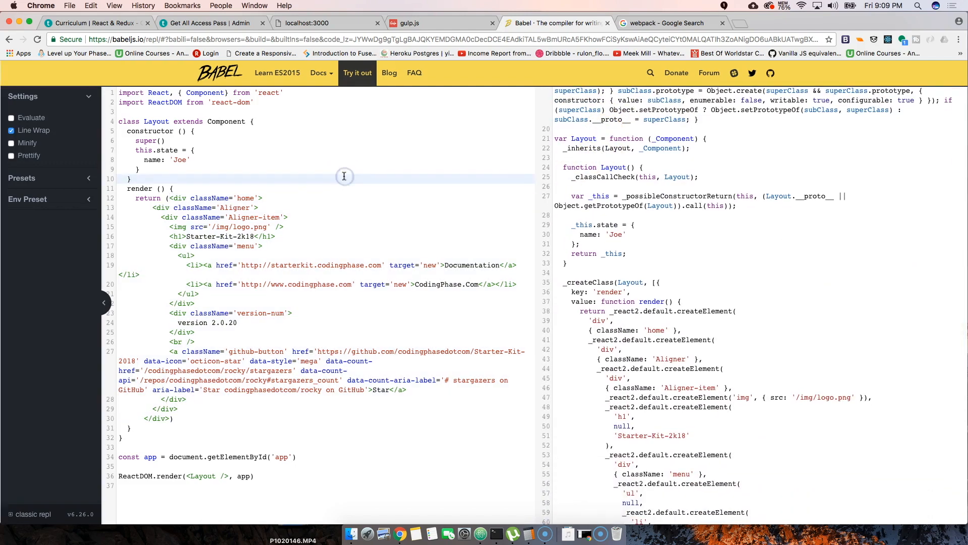
mouse_move(285, 335)
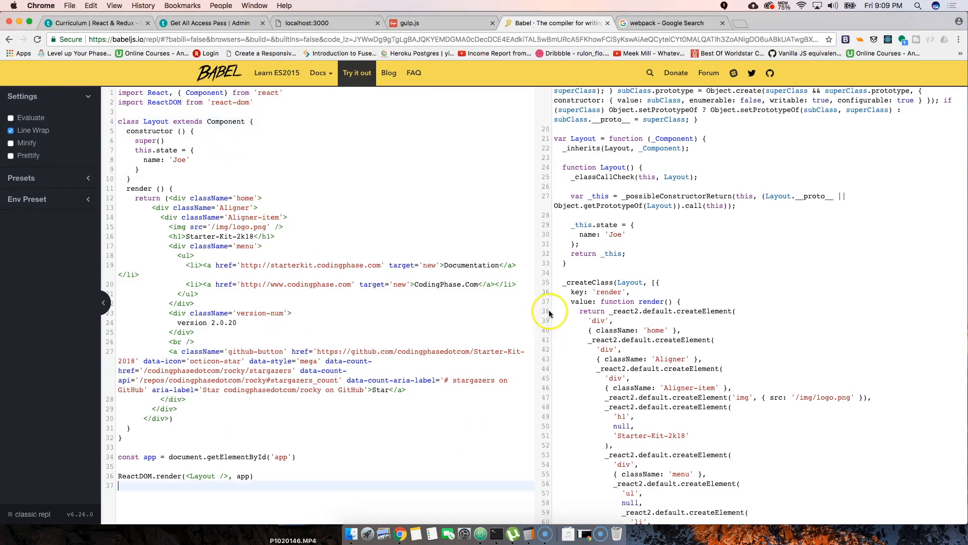
scroll(down, 3)
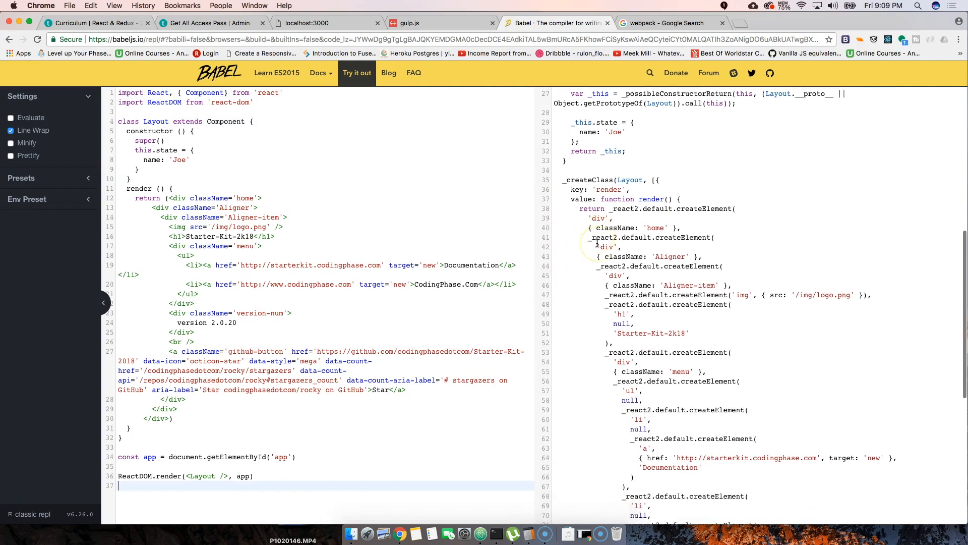
scroll(down, 3)
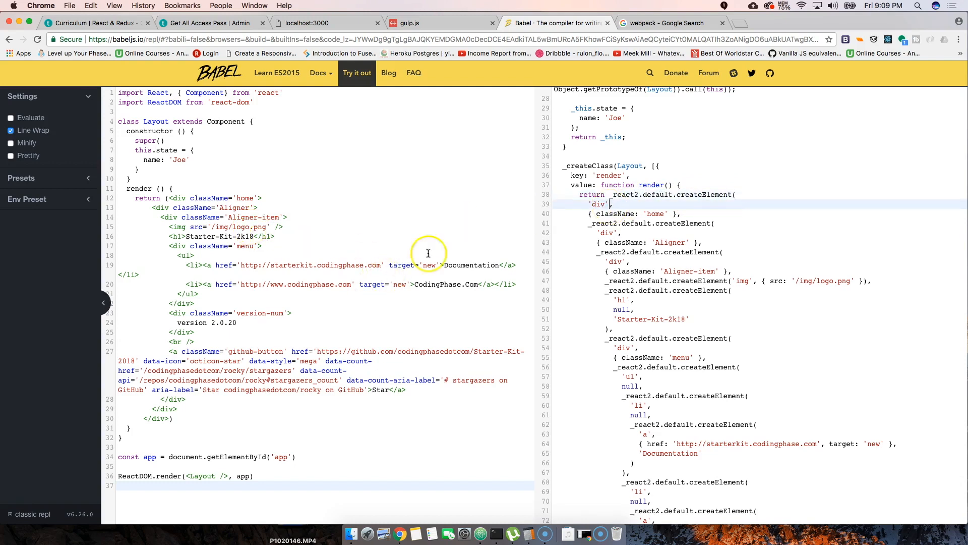
mouse_move(527, 248)
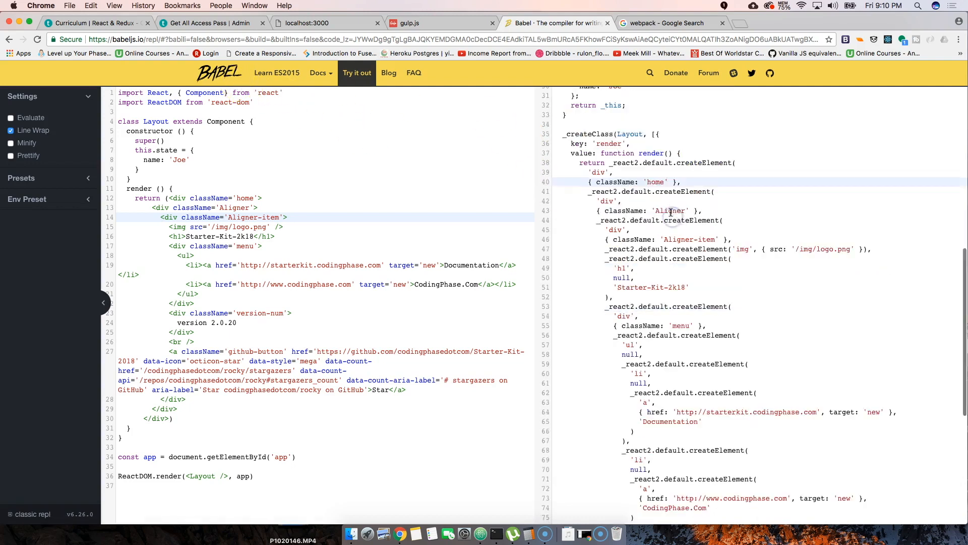
scroll(down, 3)
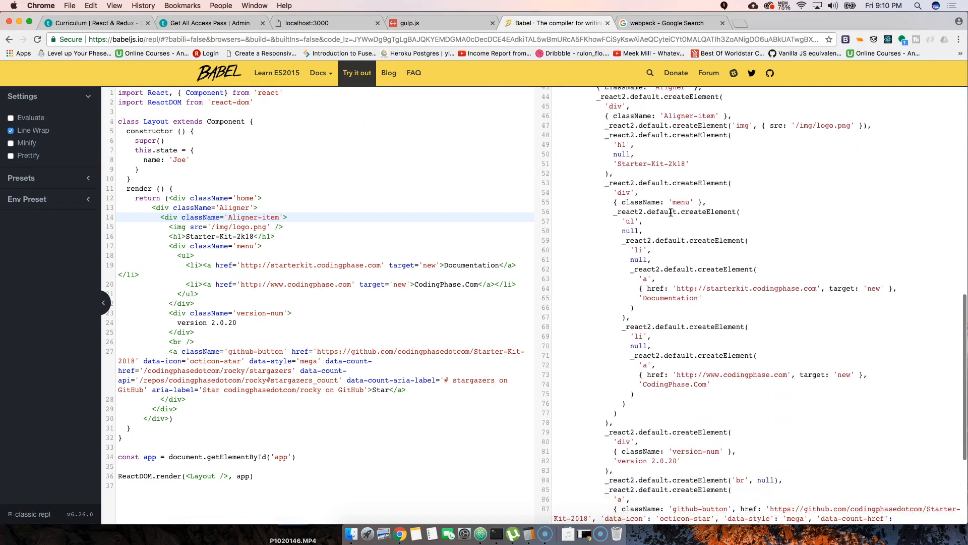
scroll(down, 3)
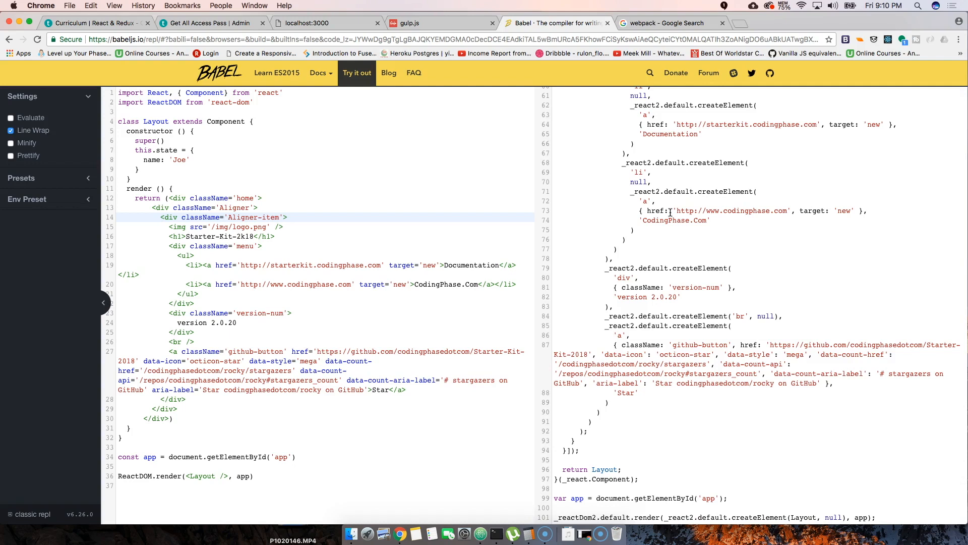
click(221, 131)
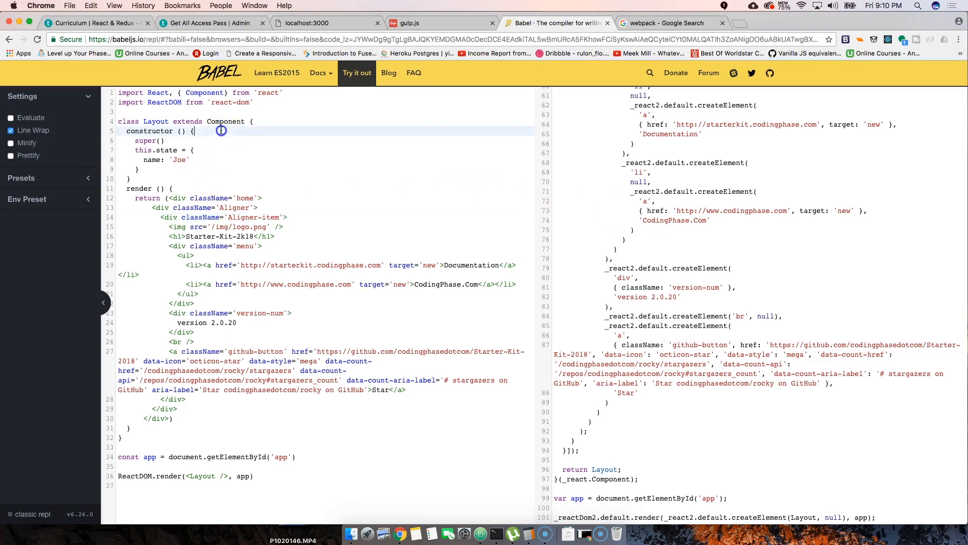
mouse_move(284, 433)
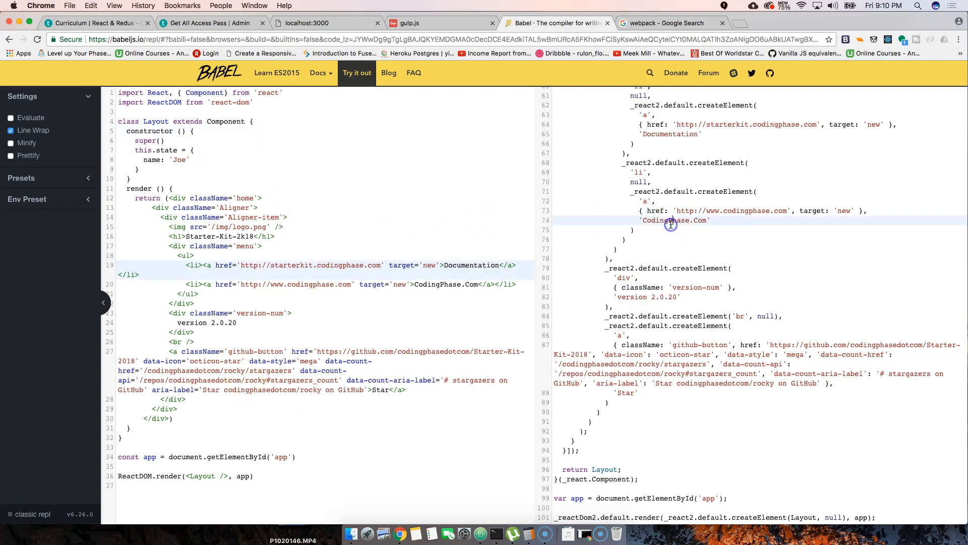
mouse_move(480, 532)
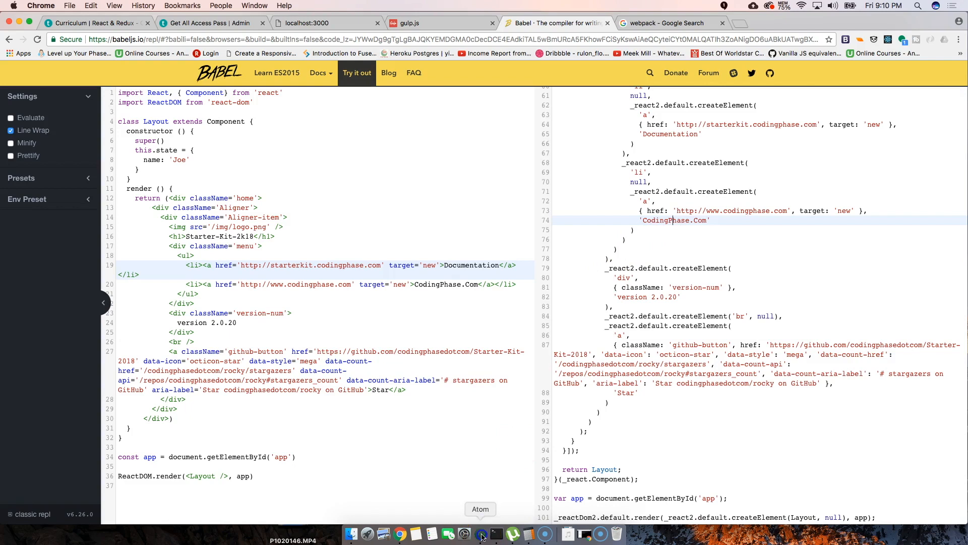
Step: Back in Atom, reveal public/js/components and load the compiled firstComp.js
click(480, 533)
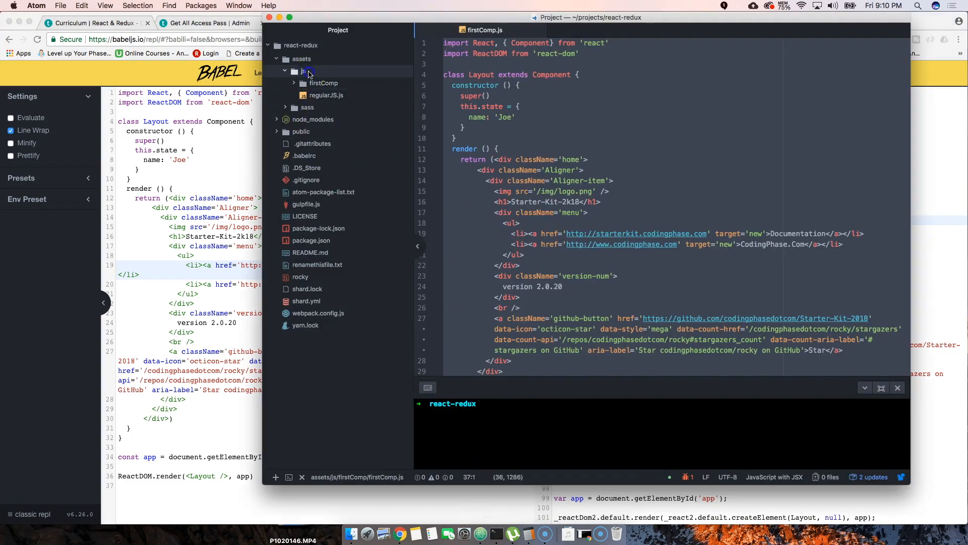
click(302, 107)
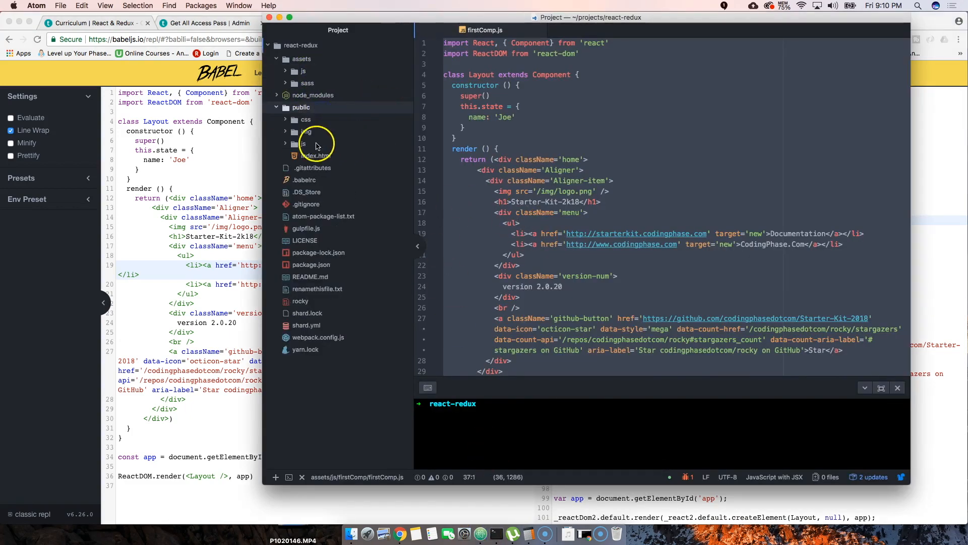
click(302, 143)
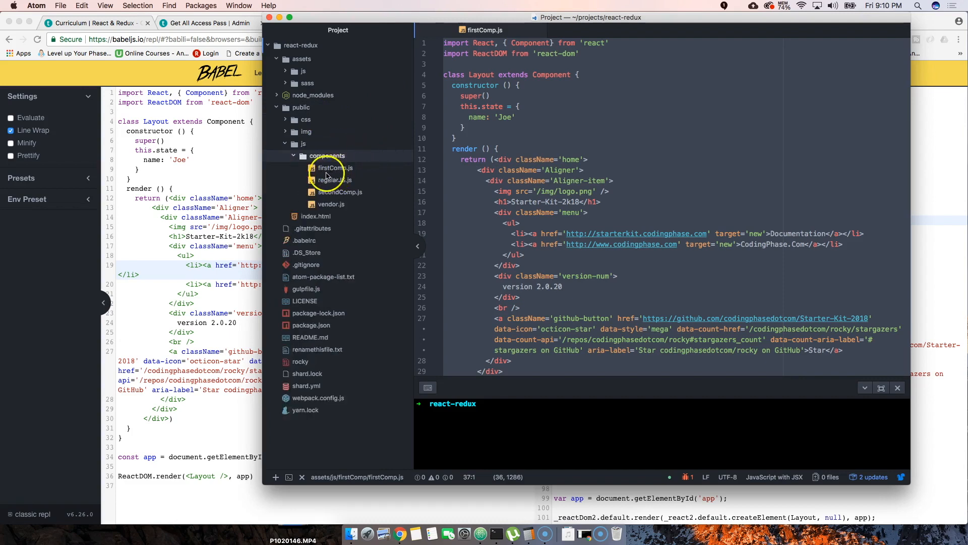
mouse_move(332, 169)
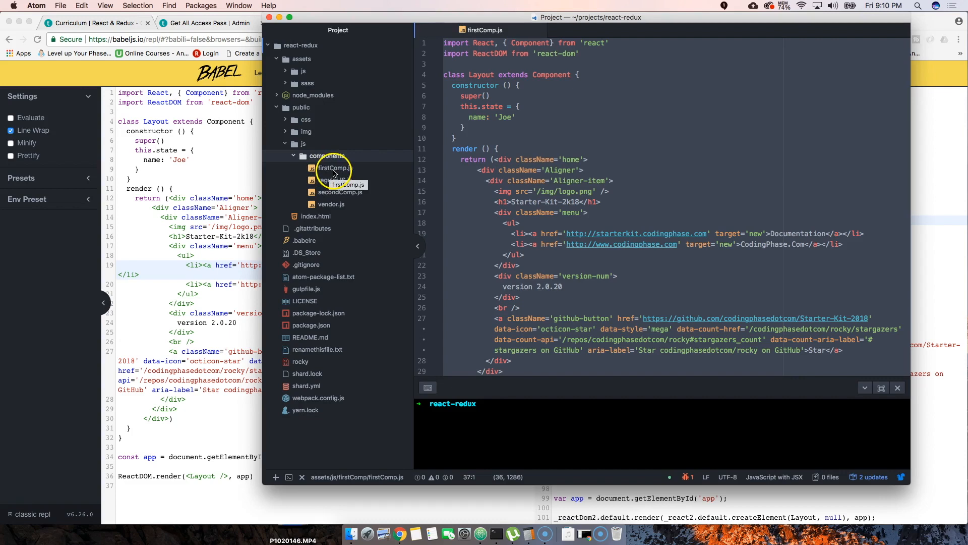
click(324, 83)
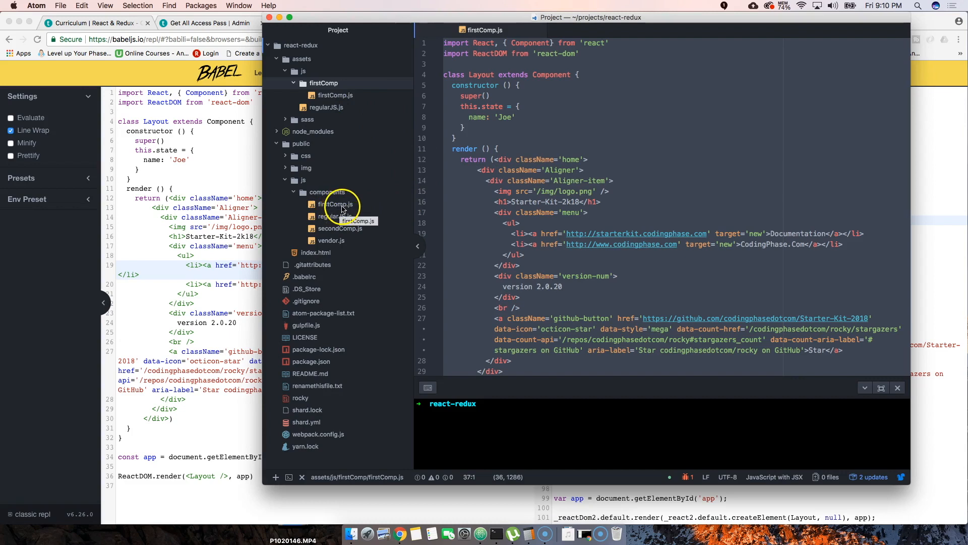
click(335, 204)
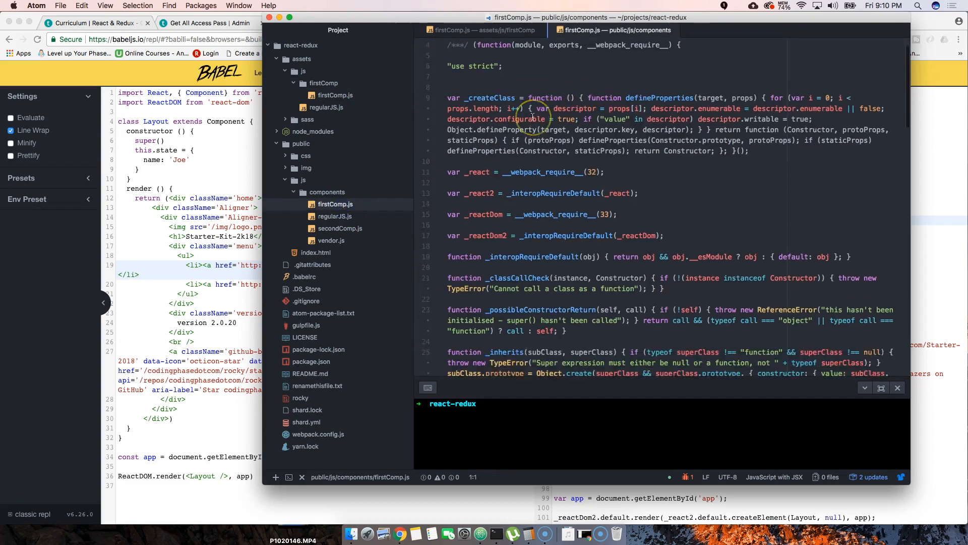
Step: Scroll through the compiled createElement output and return to the JSX source
scroll(down, 3)
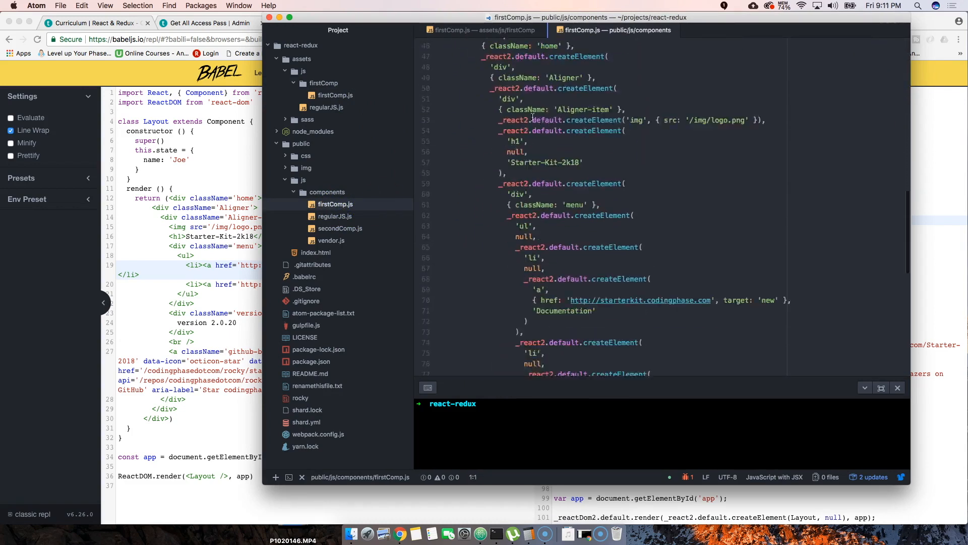
scroll(down, 3)
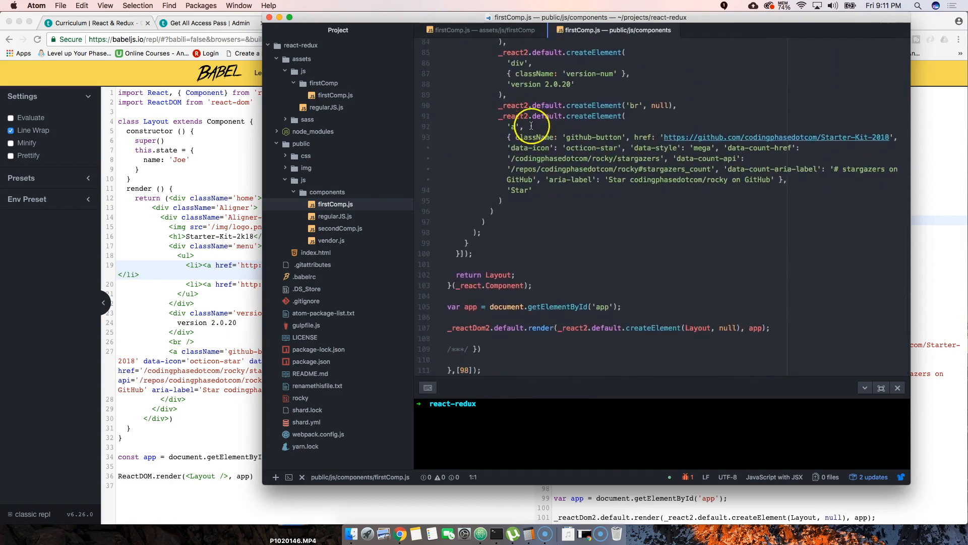
scroll(up, 3)
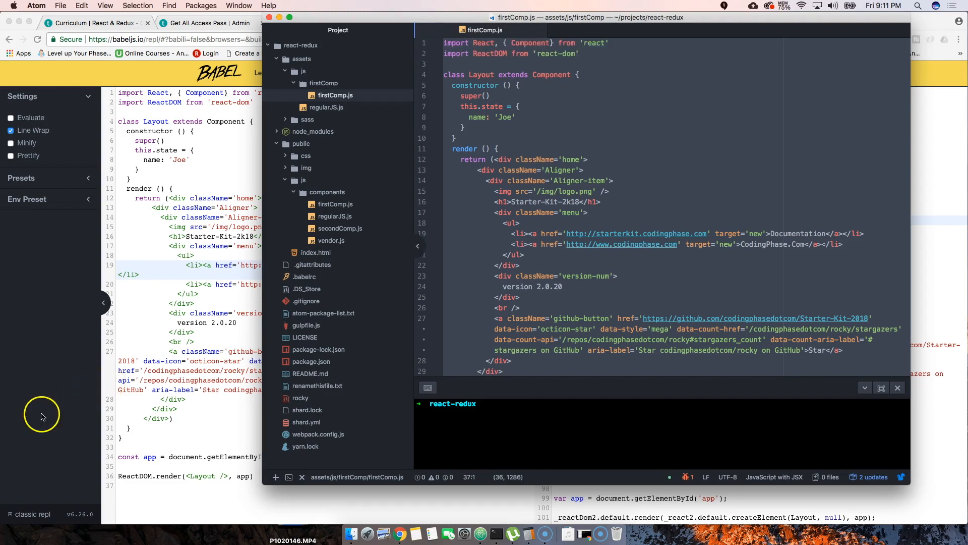
mouse_move(23, 511)
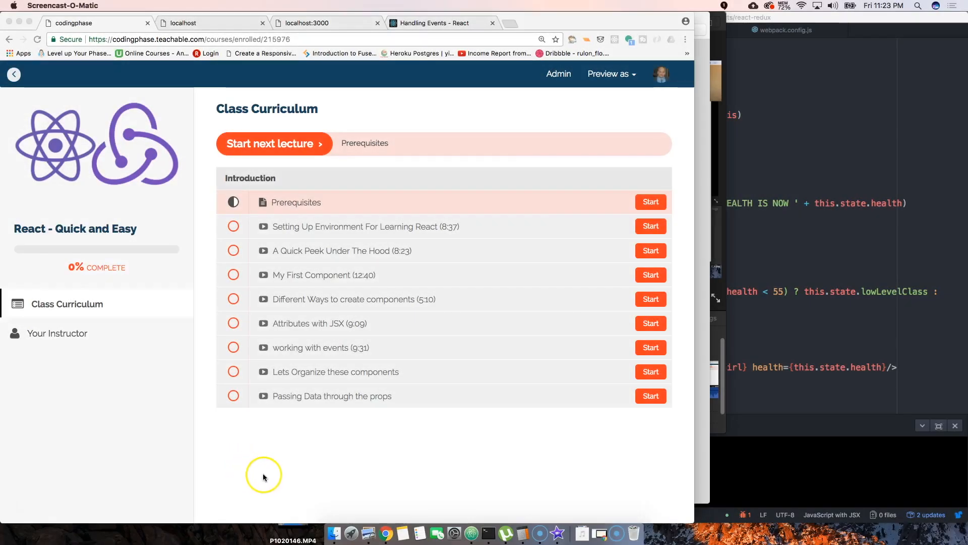
mouse_move(360, 389)
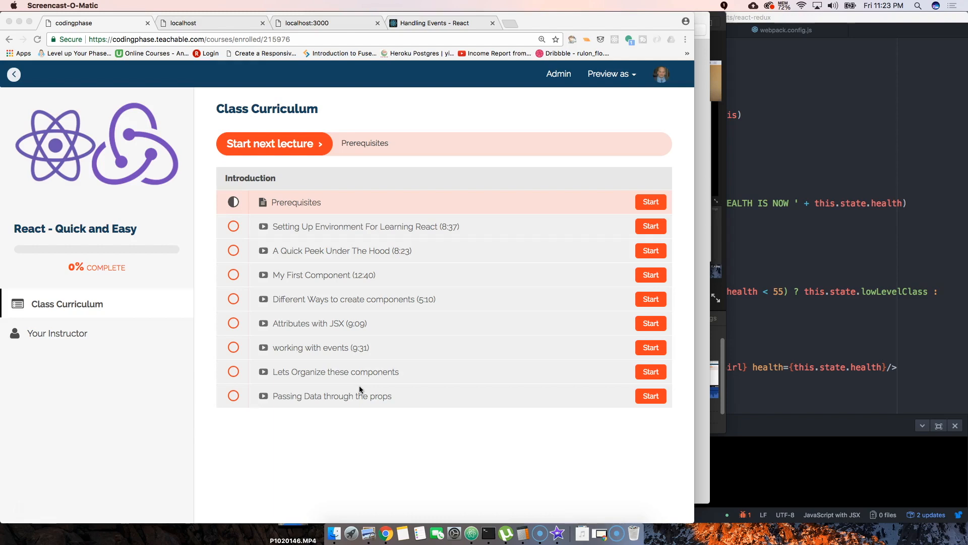
mouse_move(373, 206)
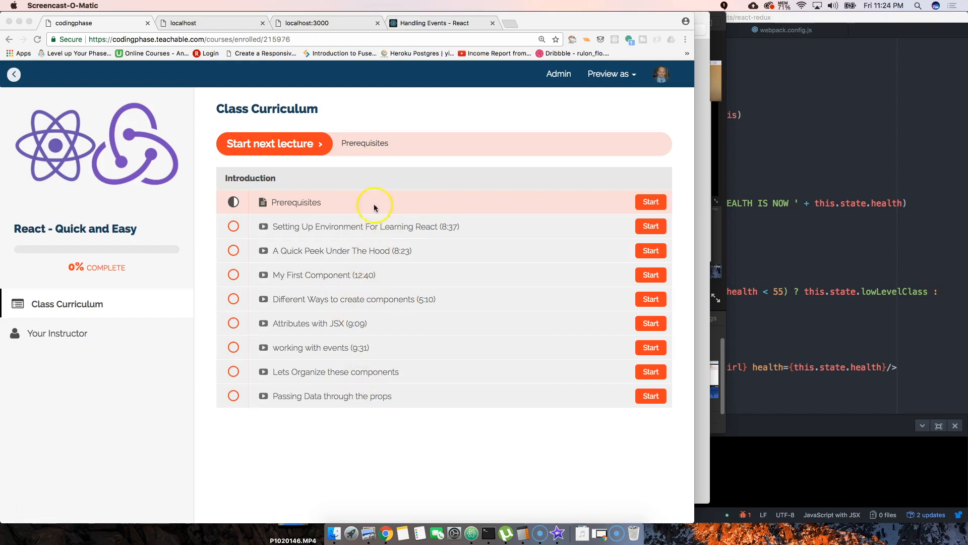
mouse_move(422, 319)
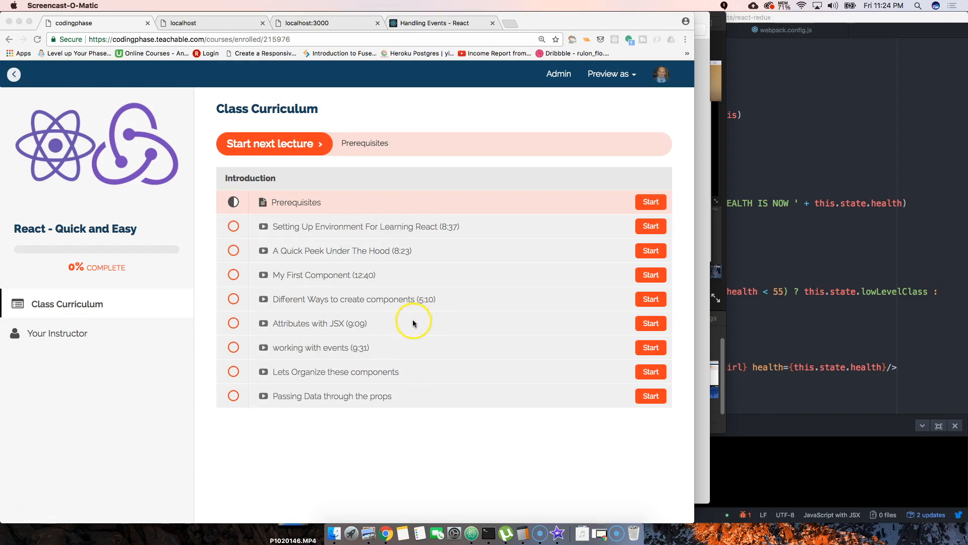
mouse_move(413, 319)
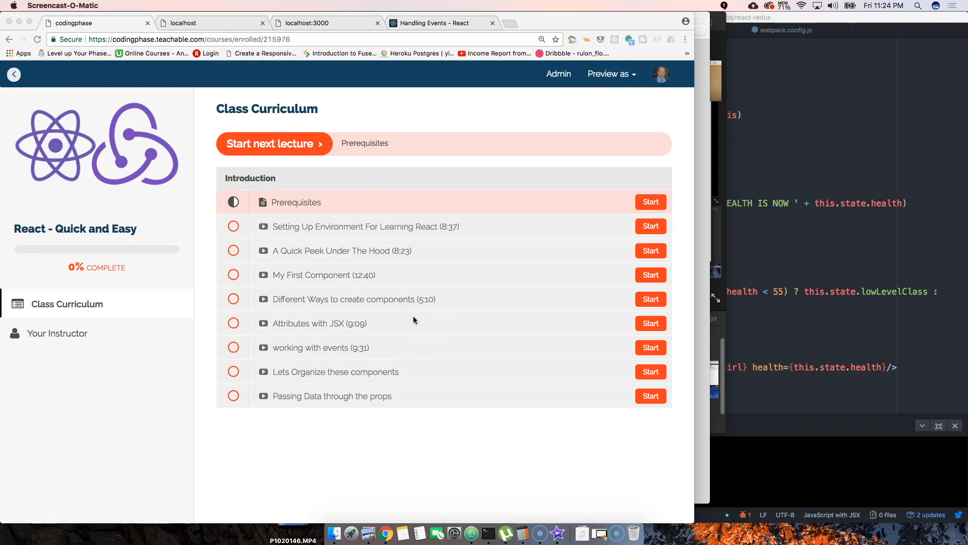